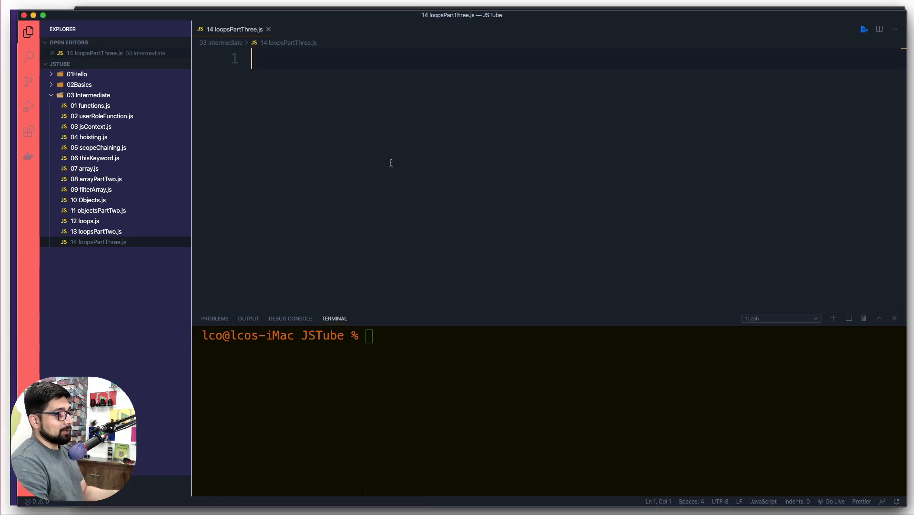
Declare const names = ["Youtube", "facebook", "Instagram", "Netflix", "Amazon"]
{"action": "type", "text": "const names ="}
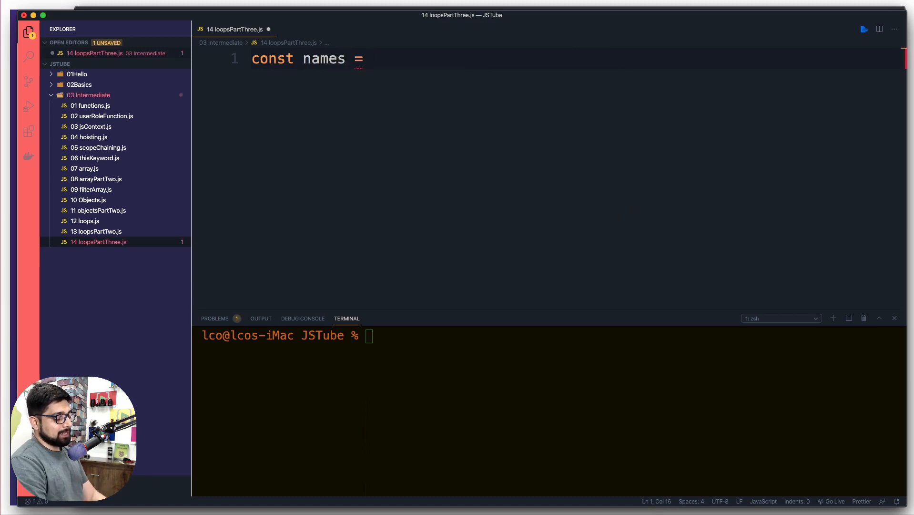
{"action": "type", "text": "[\"\"]"}
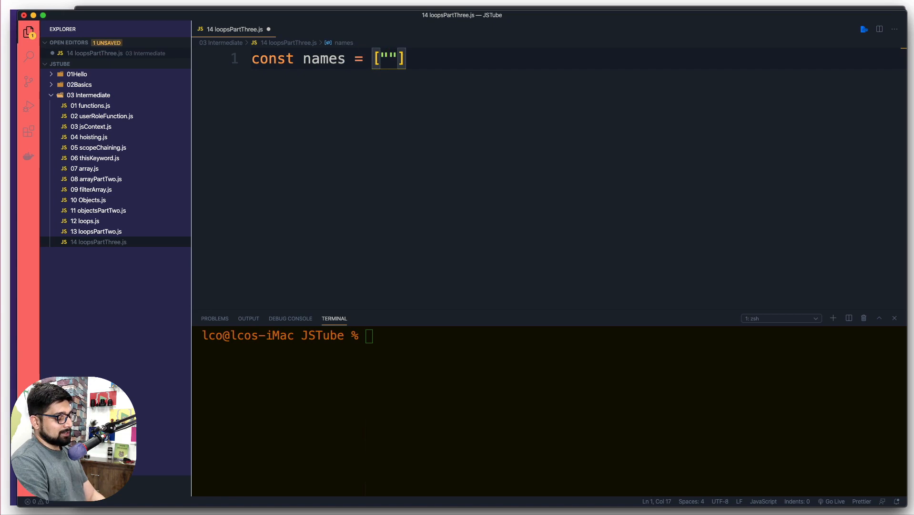
{"action": "type", "text": "Youtube"}
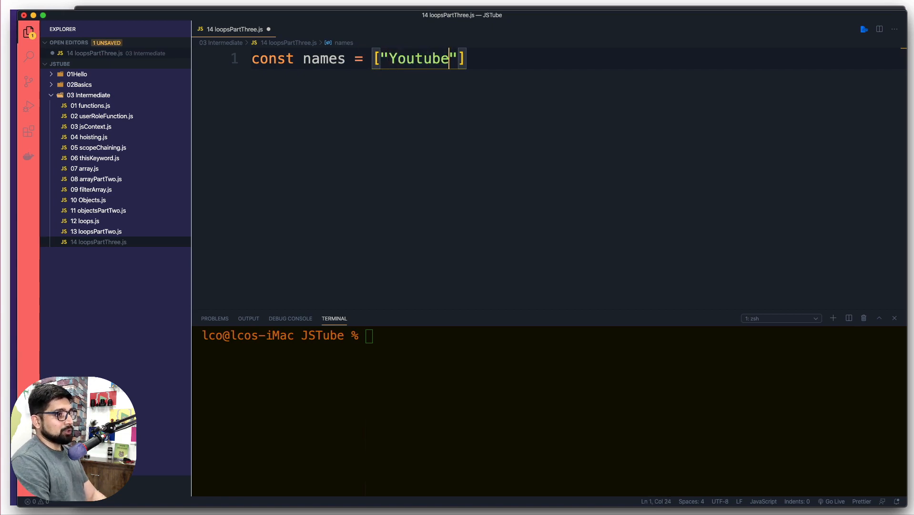
{"action": "type", "text": ", \"\""}
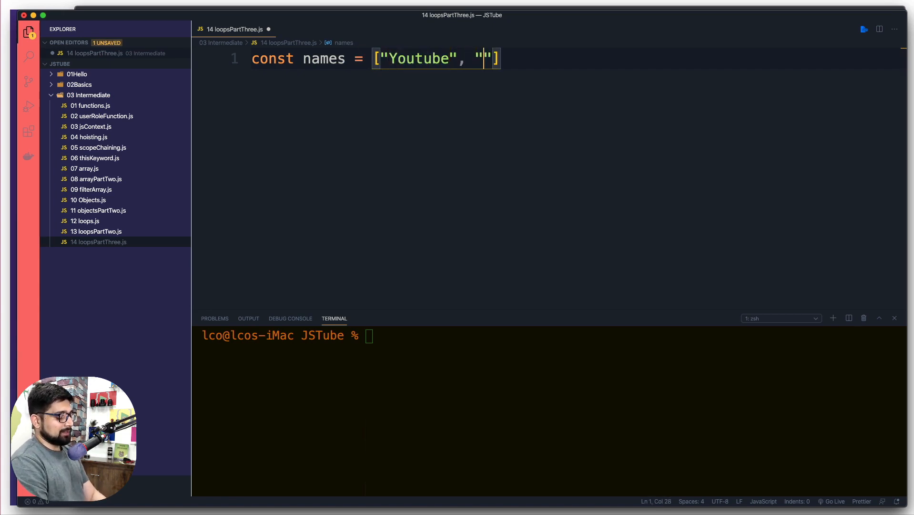
{"action": "type", "text": "facebook"}
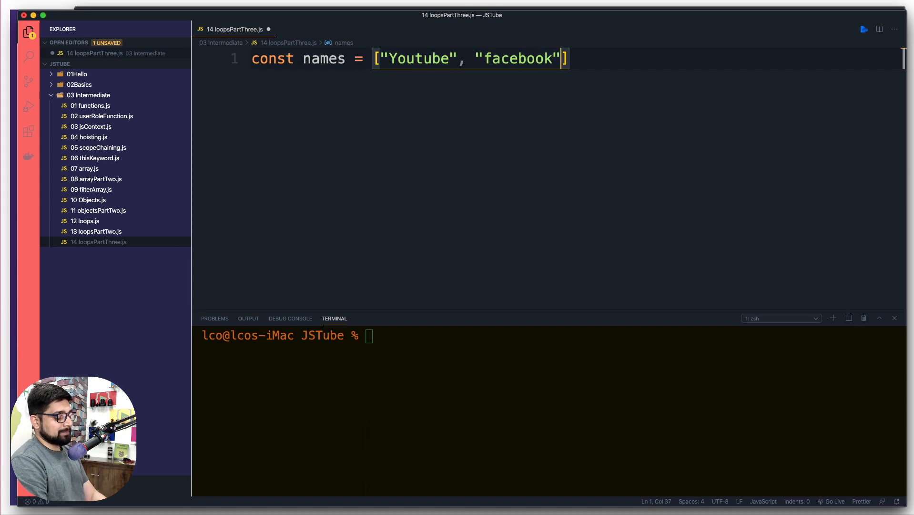
{"action": "type", "text": ", \"Insta\""}
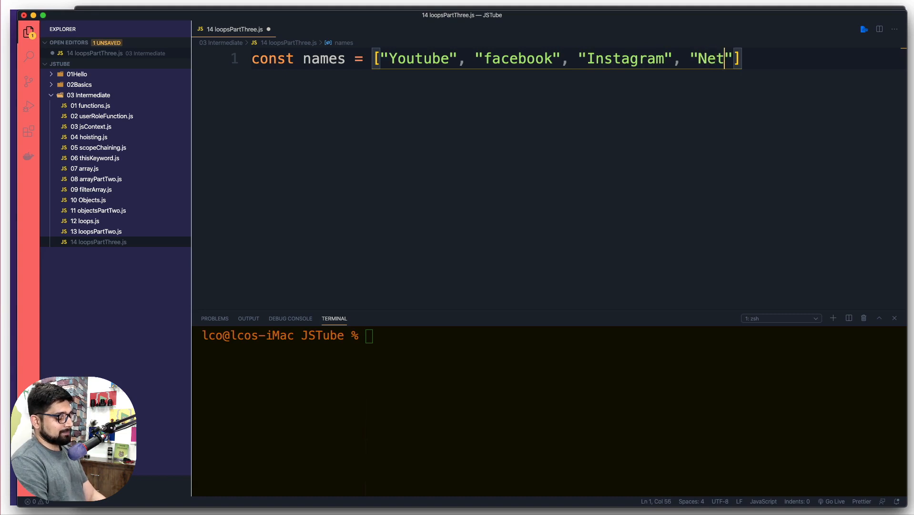
{"action": "type", "text": "flix"}
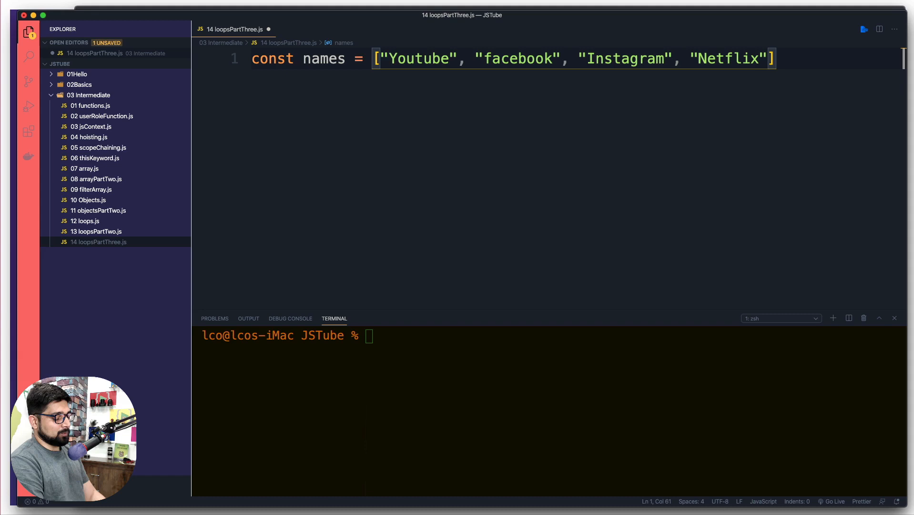
{"action": "type", "text": ", \"A\""}
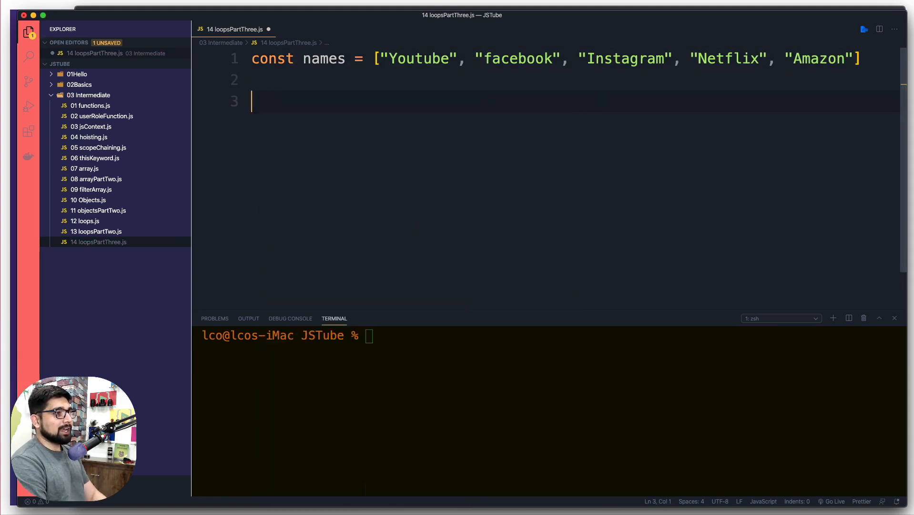
Write the loop header for (const n of names) below the array
{"action": "type", "text": "name"}
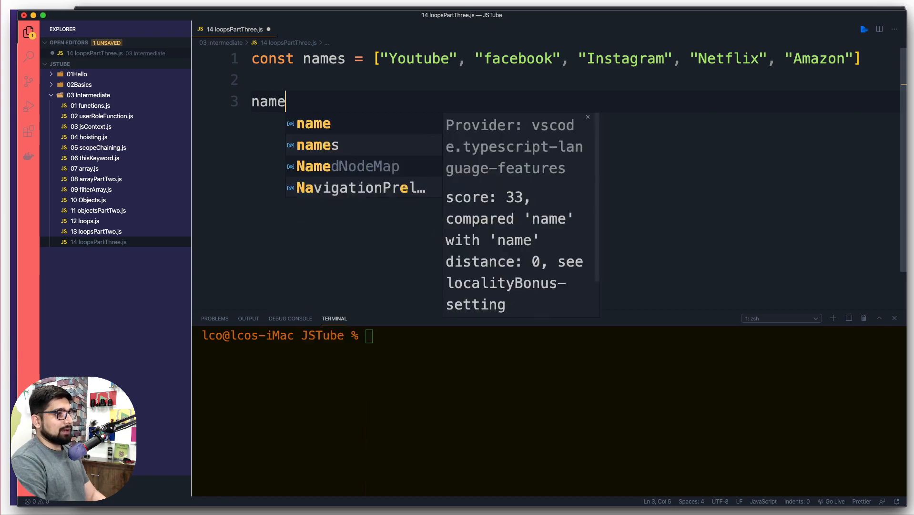
{"action": "type", "text": "s."}
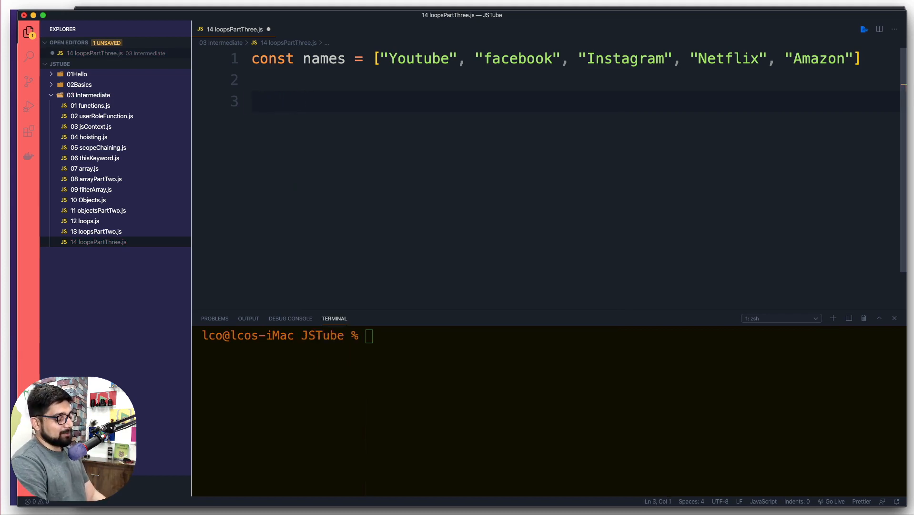
{"action": "type", "text": "for("}
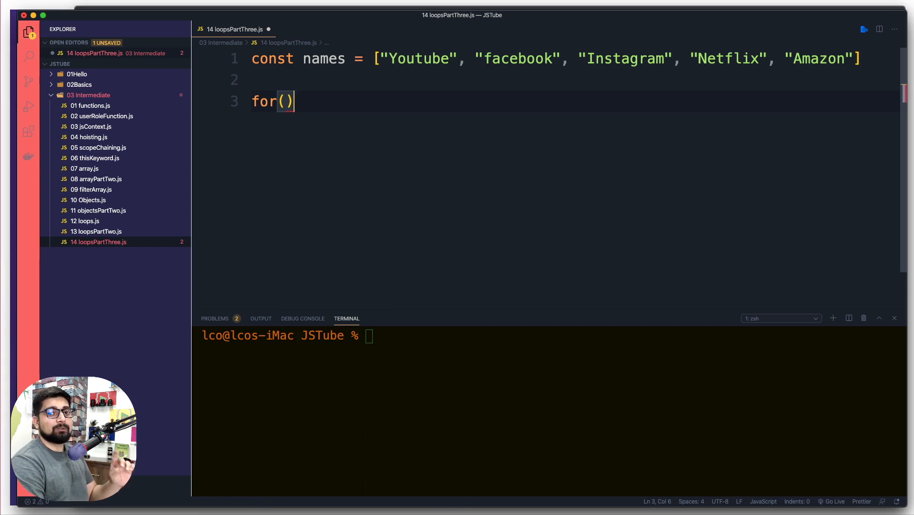
{"action": "key", "text": "Left"}
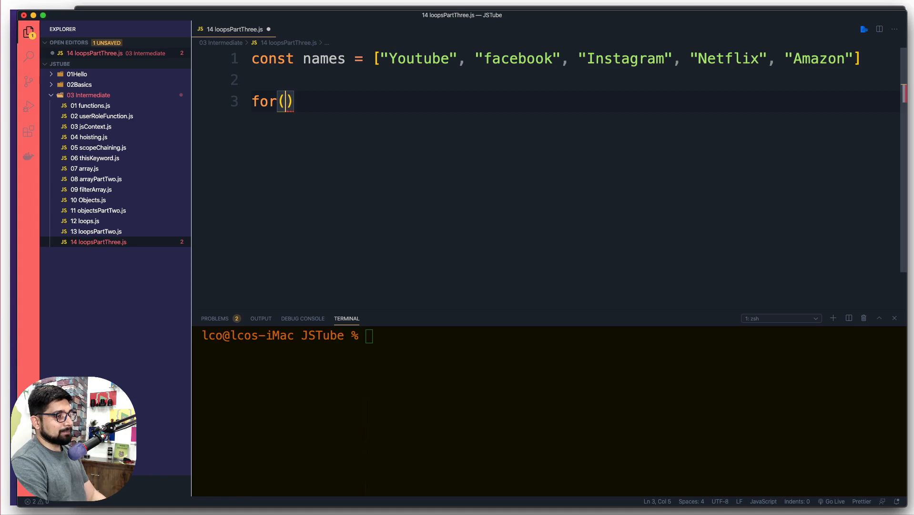
{"action": "type", "text": "const"}
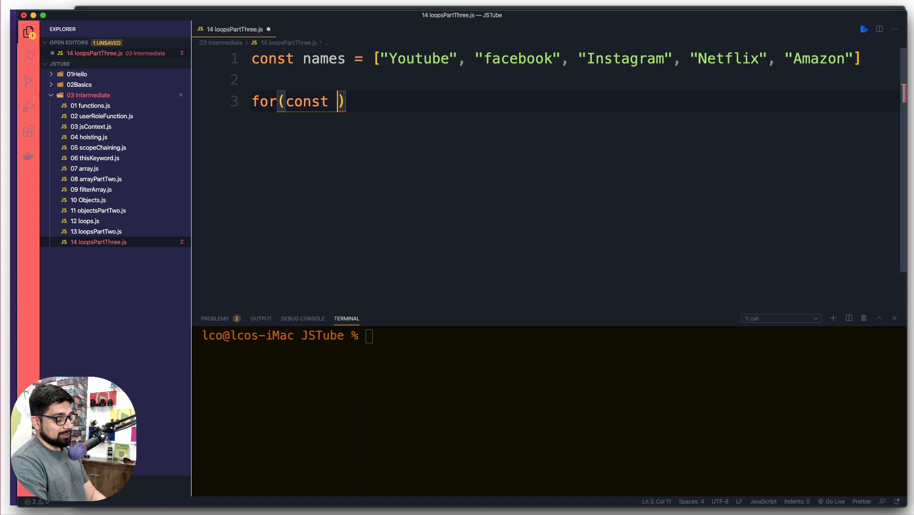
{"action": "type", "text": "n"}
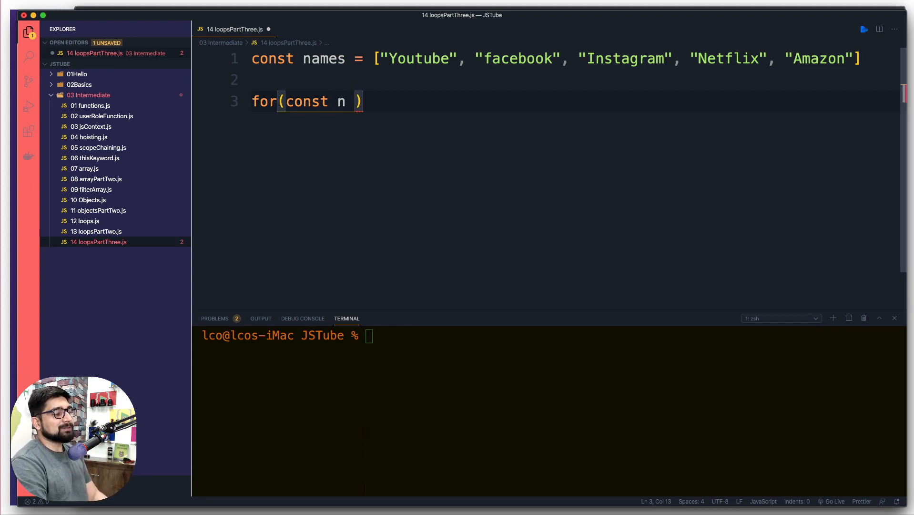
{"action": "type", "text": "of"}
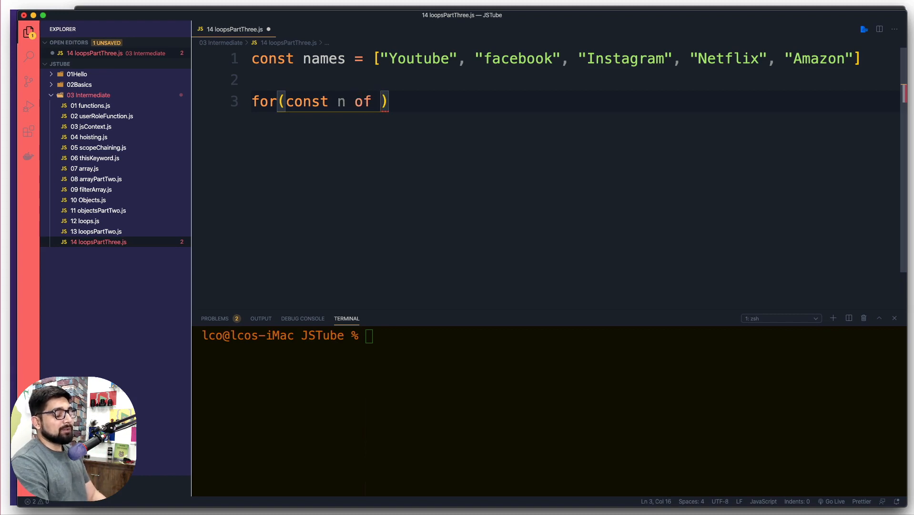
{"action": "type", "text": "names"}
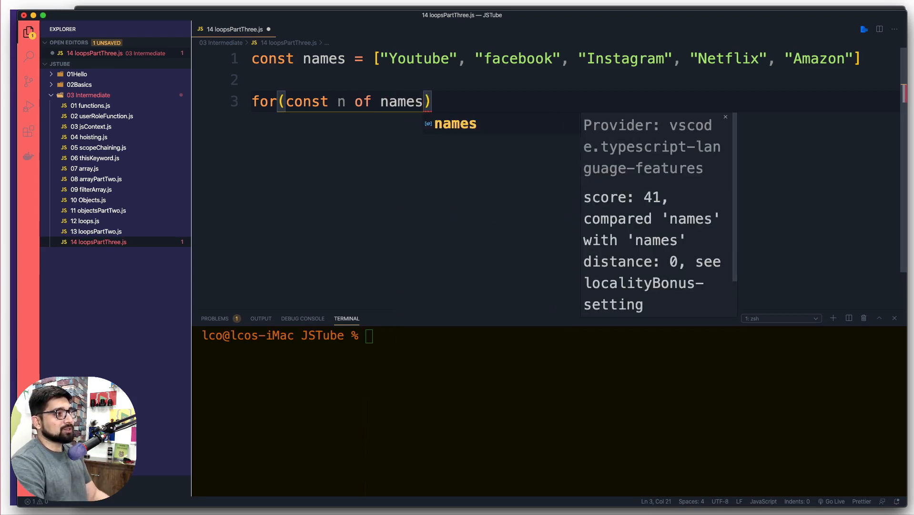
Give the loop a body that runs console.log(n) for each name
{"action": "type", "text": "{"}
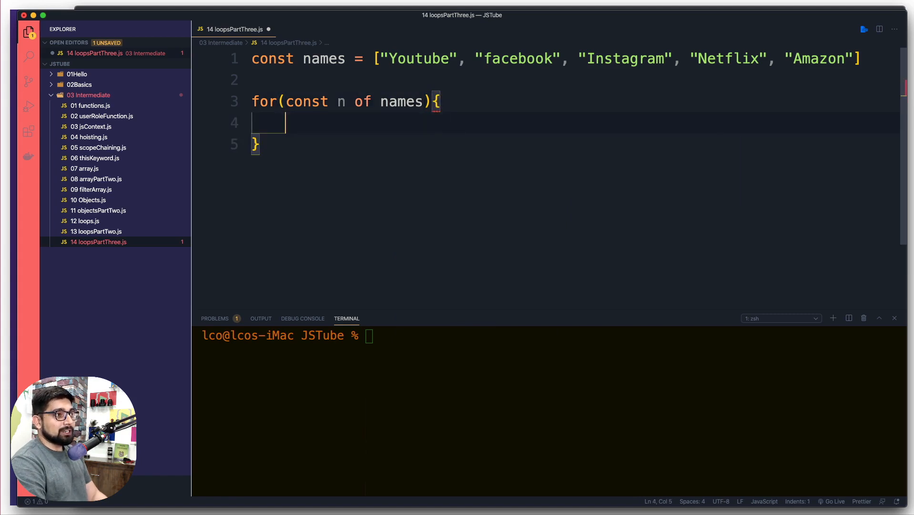
{"action": "type", "text": "l"}
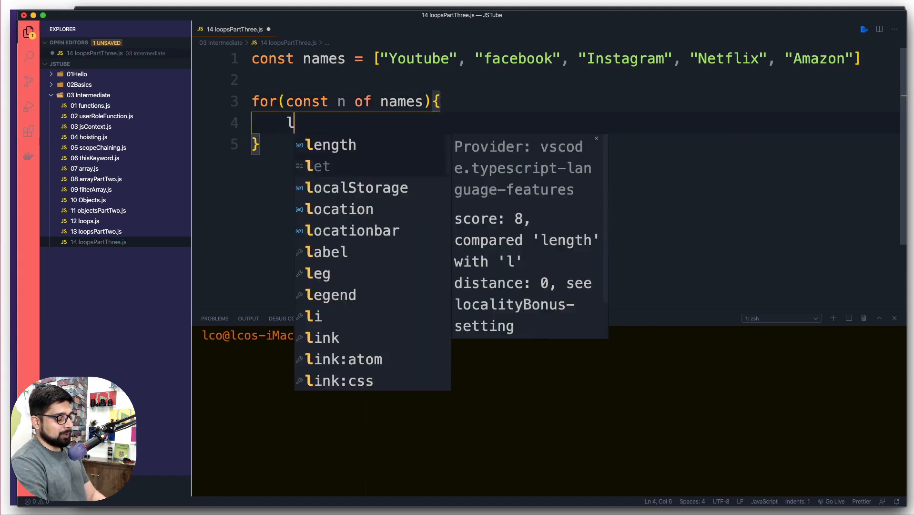
{"action": "type", "text": "console.log(n);"}
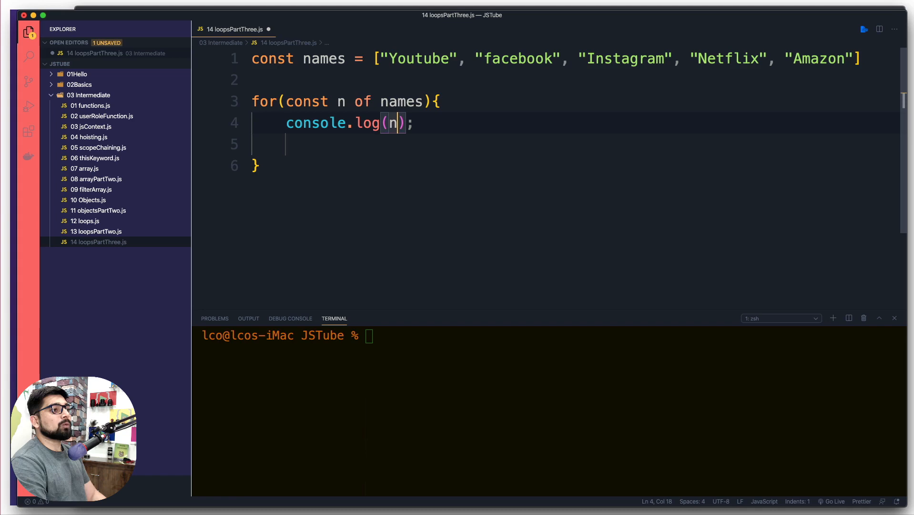
{"action": "double_click", "coordinate": [340, 101]}
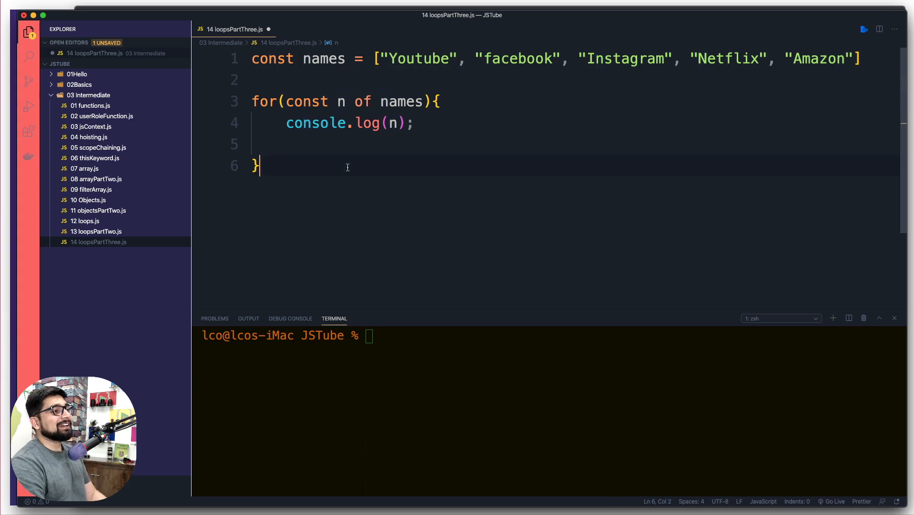
Save the file and run it with node from the 03 Intermediate folder
{"action": "key", "text": "cmd+s"}
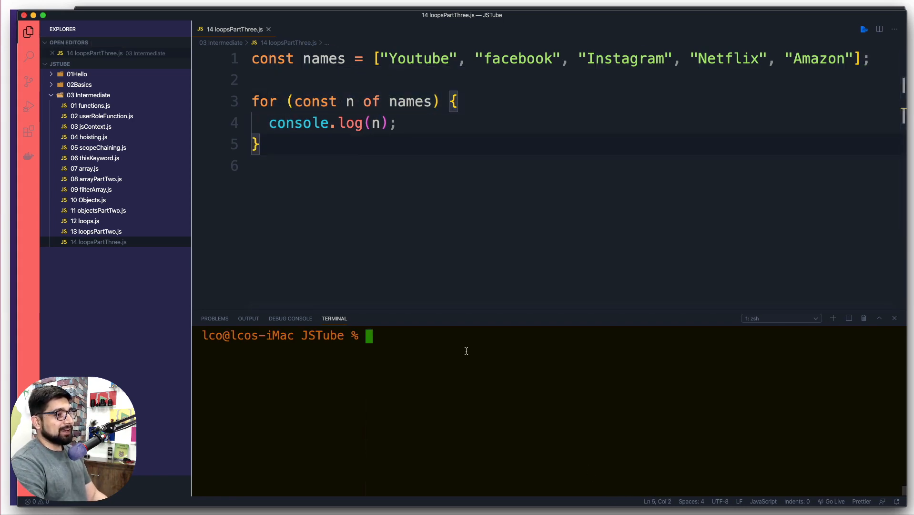
{"action": "type", "text": "node"}
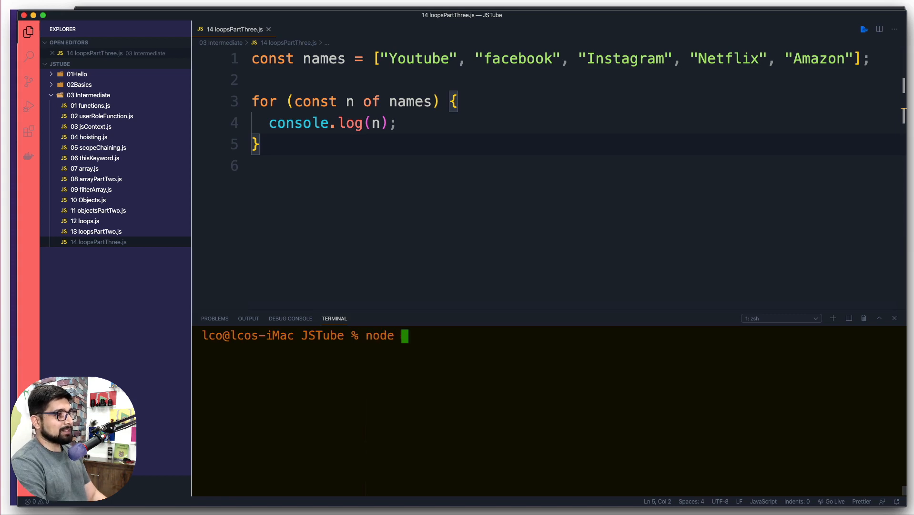
{"action": "type", "text": "03\\ Intermediate/14\\ loopsPartThree.js"}
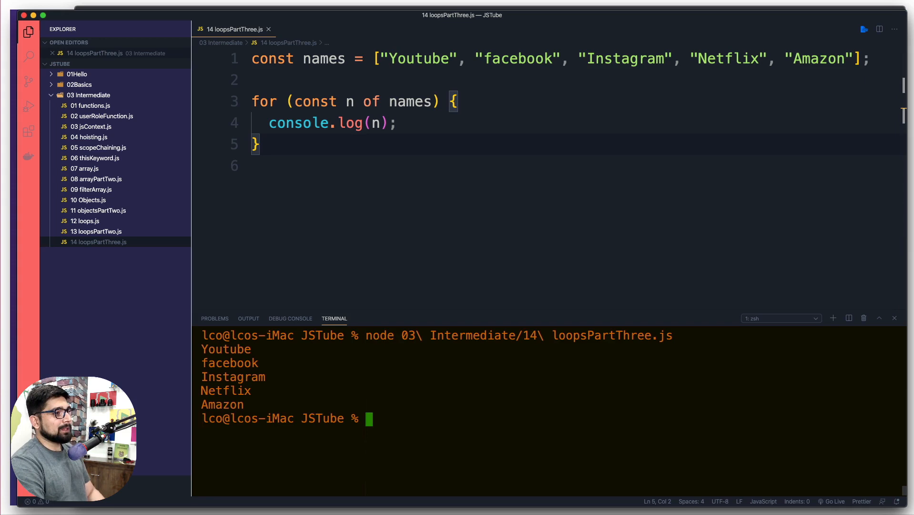
Review the printed names and the loop header, then start a new line below the loop
{"action": "left_click_drag", "start_coordinate": [203, 336], "coordinate": [259, 405]}
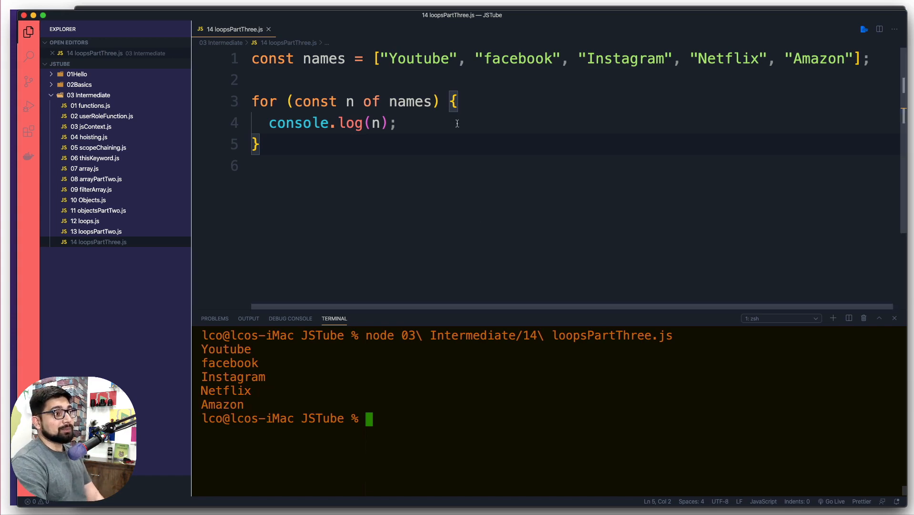
{"action": "left_click_drag", "start_coordinate": [296, 101], "coordinate": [436, 101]}
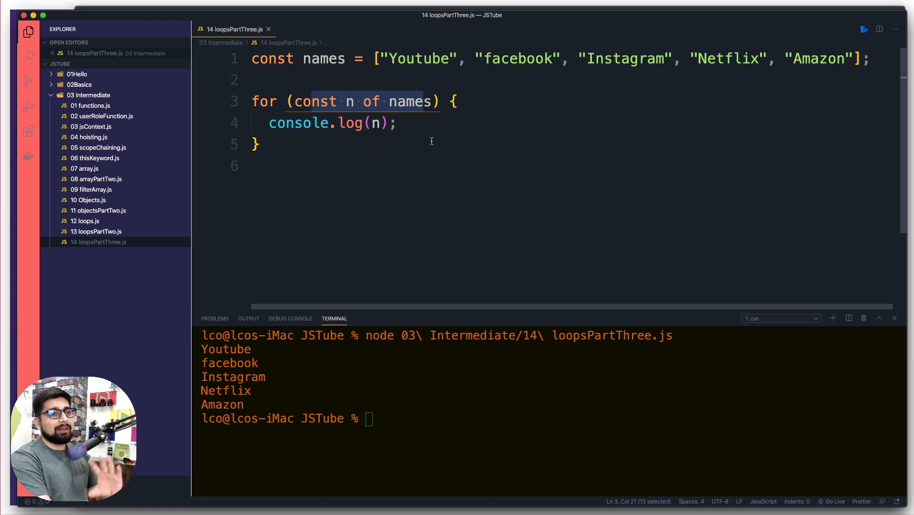
{"action": "mouse_move", "coordinate": [350, 162]}
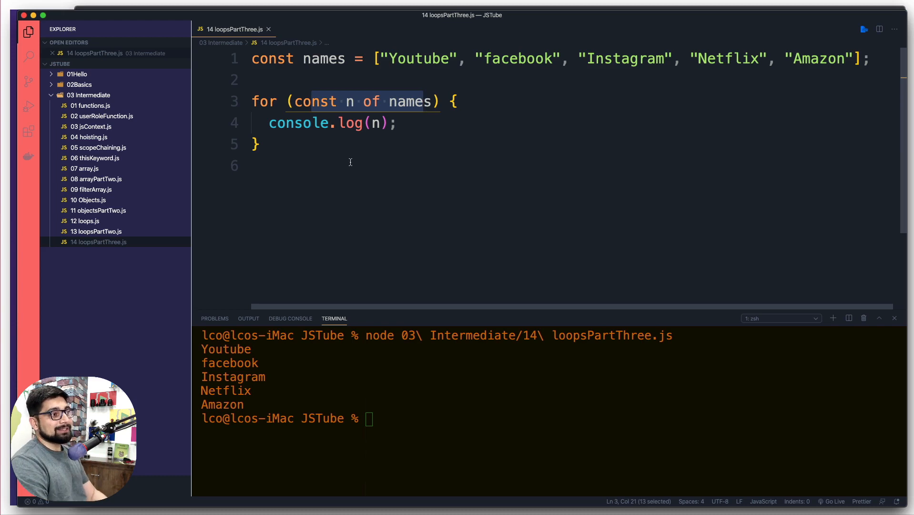
{"action": "left_click", "coordinate": [252, 166]}
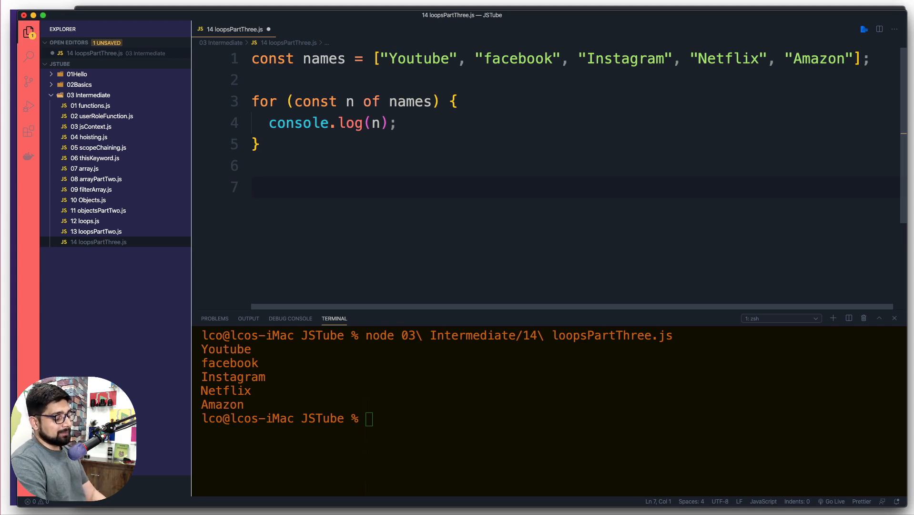
Start const symbols = { yt: "Youtube", ig: "Instagram" }
{"action": "type", "text": "const symbol"}
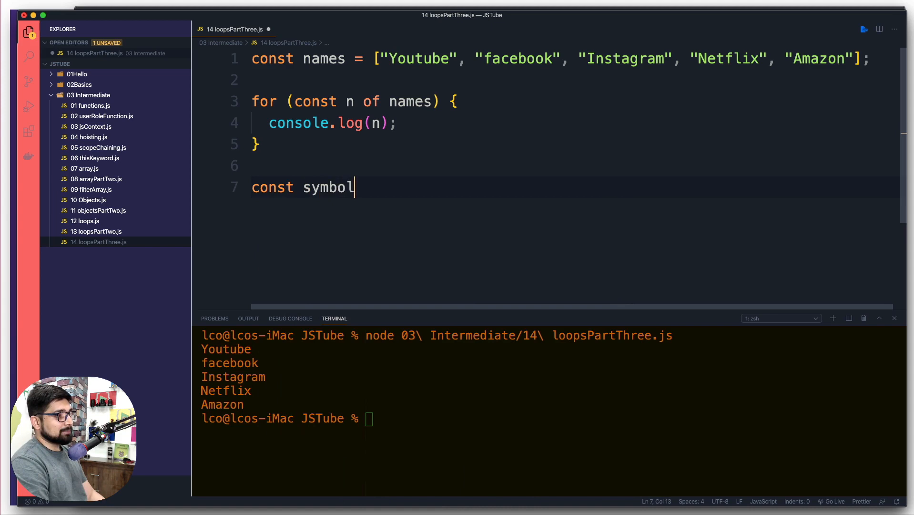
{"action": "type", "text": "s = {}"}
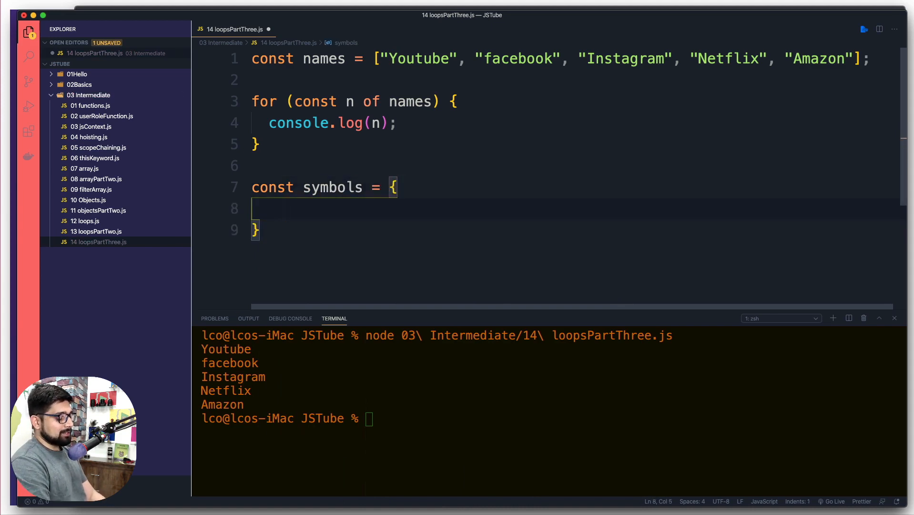
{"action": "type", "text": "yt"}
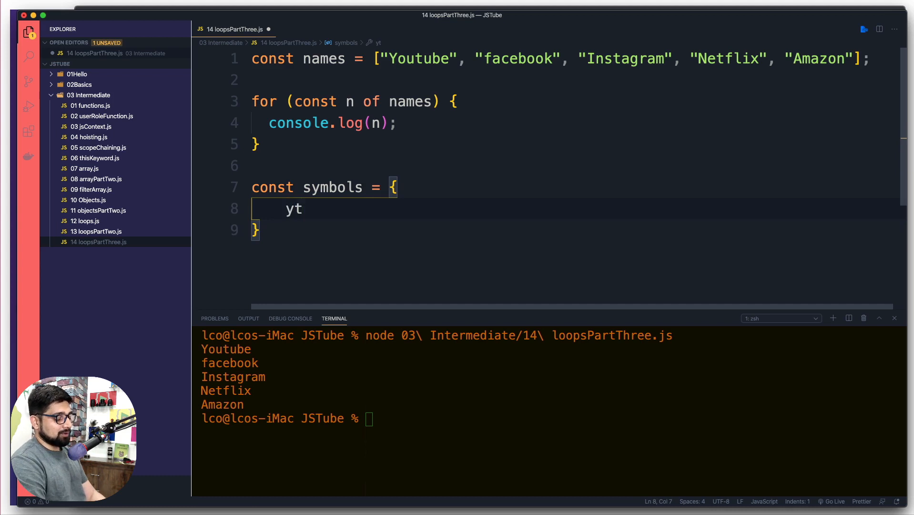
{"action": "type", "text": ": \"You\""}
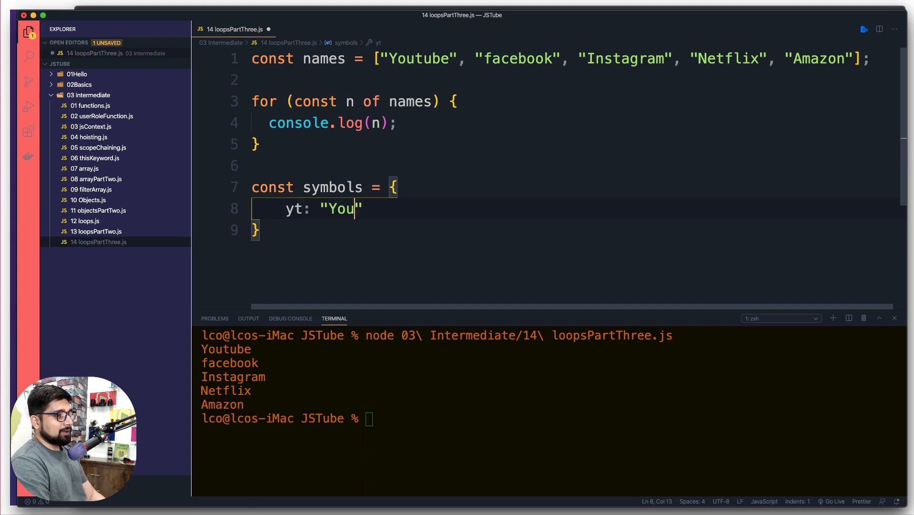
{"action": "type", "text": "tube\","}
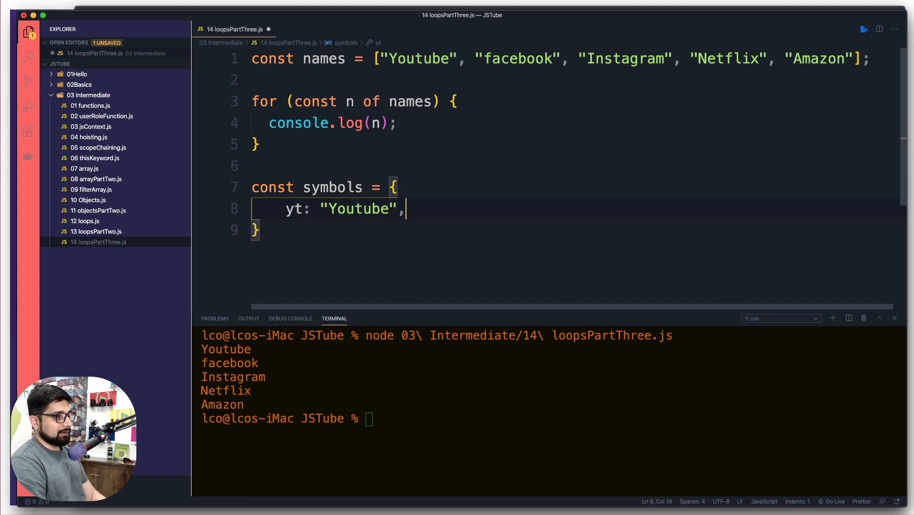
{"action": "type", "text": "ig"}
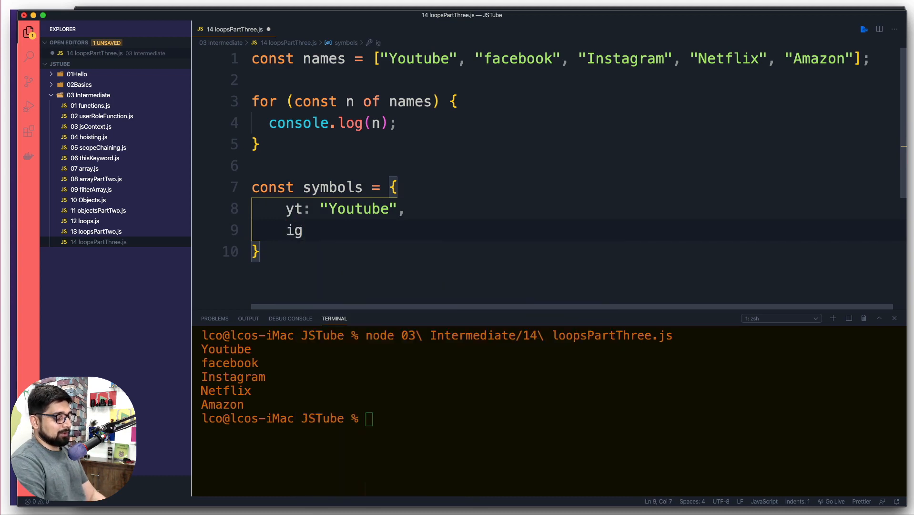
{"action": "type", "text": ": \"Ins\""}
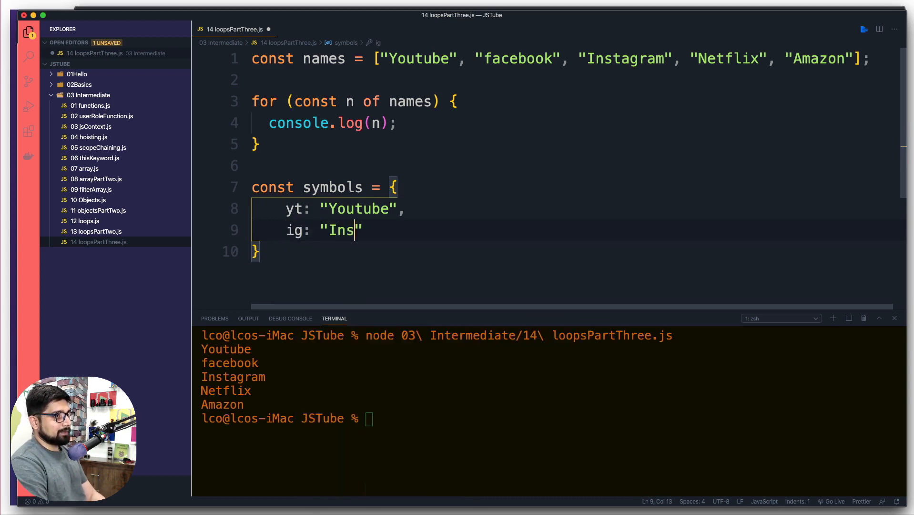
{"action": "type", "text": "tagram"}
{"action": "type", "text": "fb"}
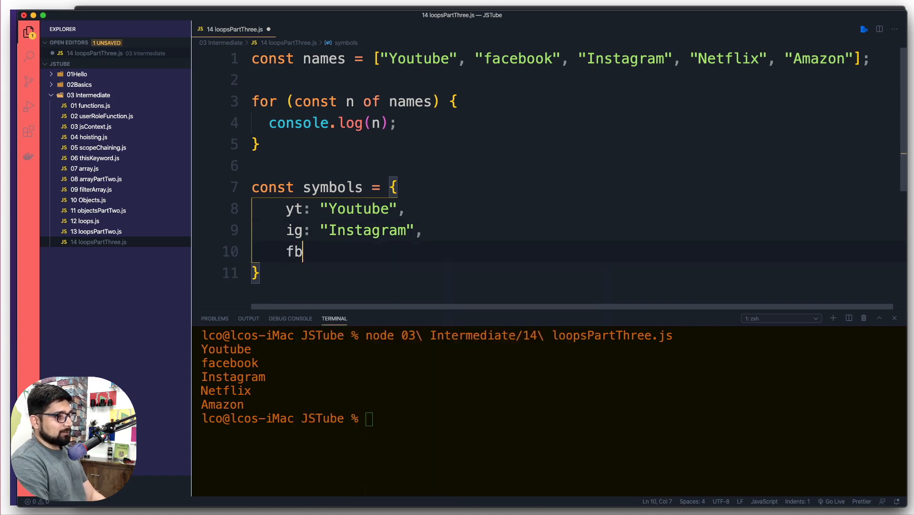
Add fb: "Facebook" and lco: "LearnCodeOnline.in", correcting the misspelt value
{"action": "type", "text": ": \"\""}
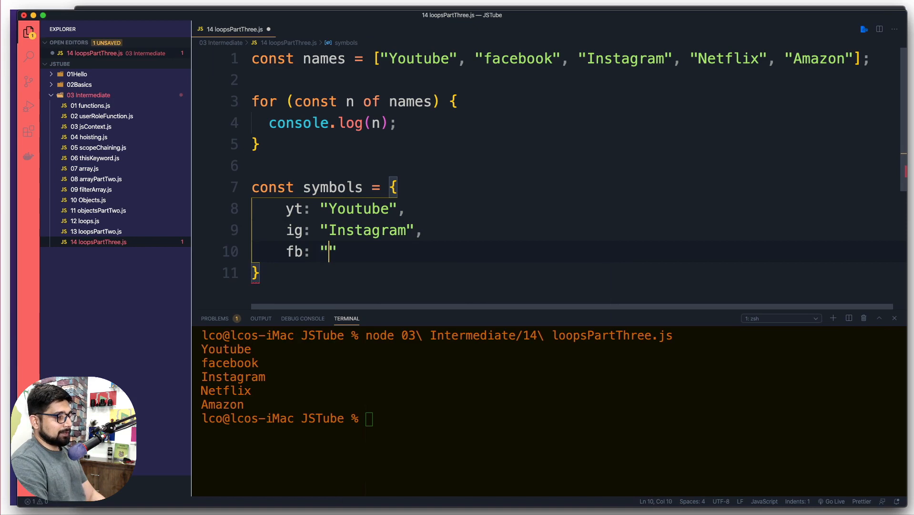
{"action": "type", "text": "Facebook"}
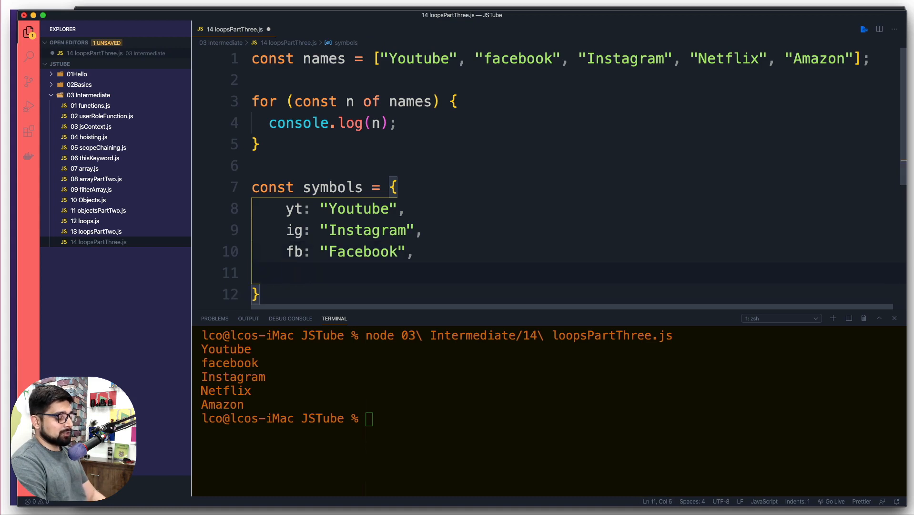
{"action": "type", "text": "lco:"}
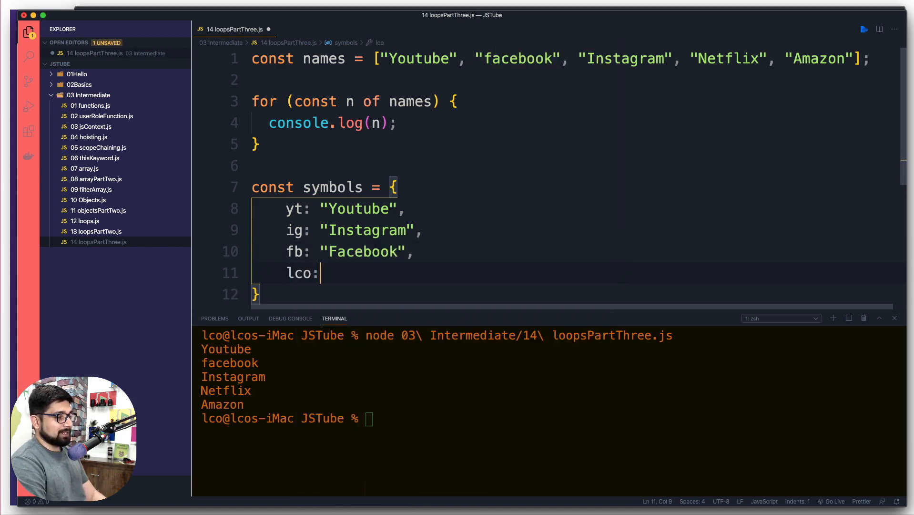
{"action": "type", "text": "\"Learn\""}
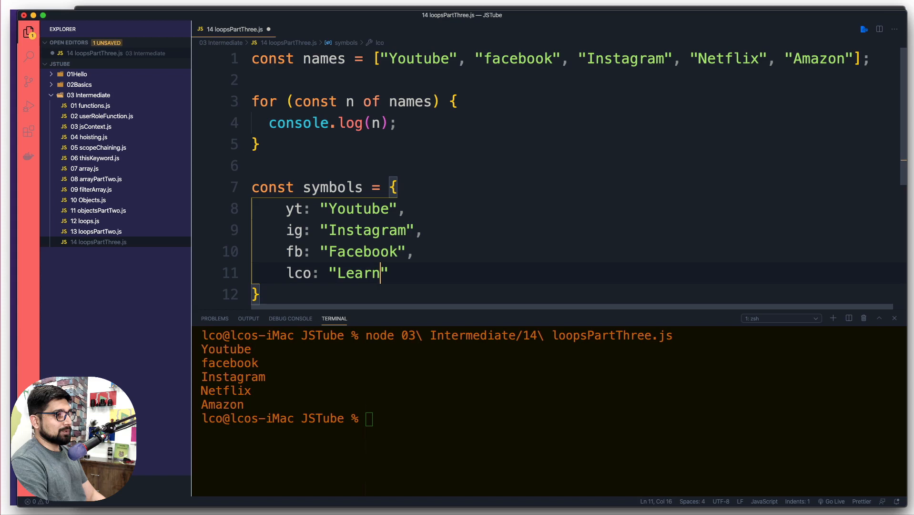
{"action": "type", "text": "CodeonLIne"}
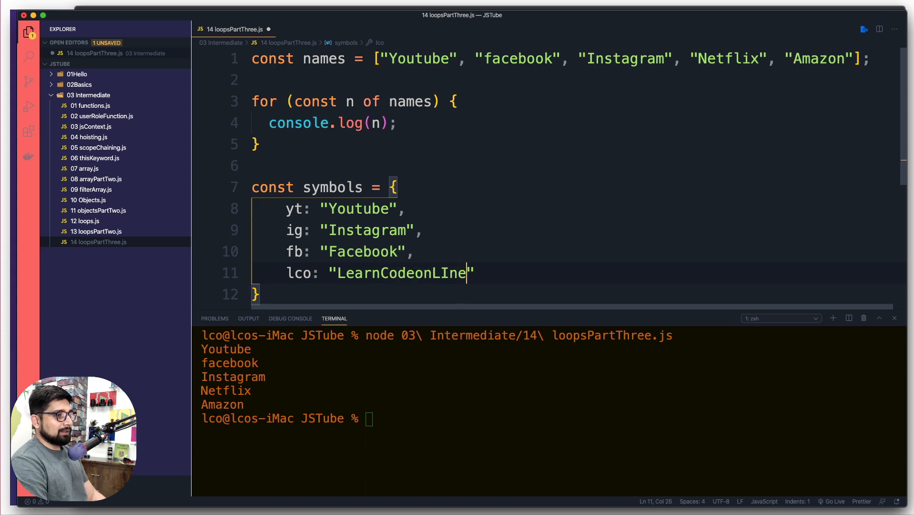
{"action": "key", "text": "Backspace"}
{"action": "type", "text": "Online.in"}
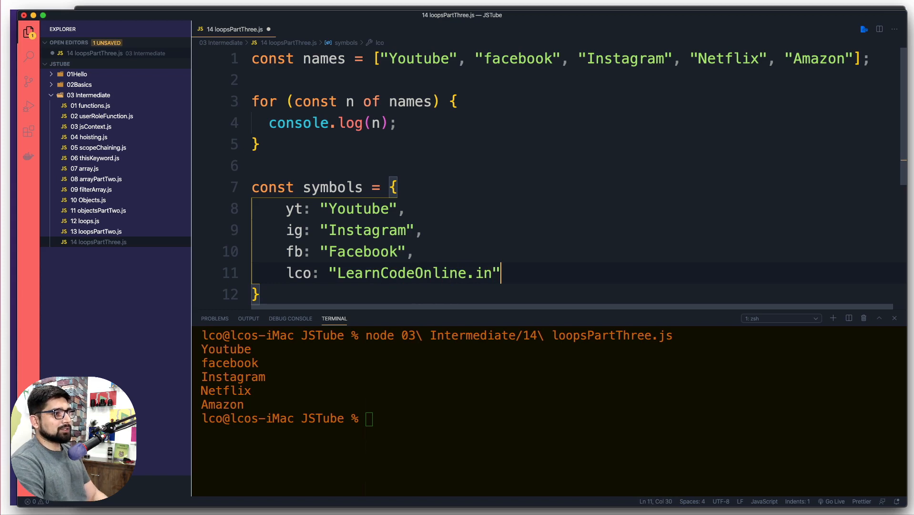
{"action": "scroll", "scroll_direction": "down", "scroll_amount": 3}
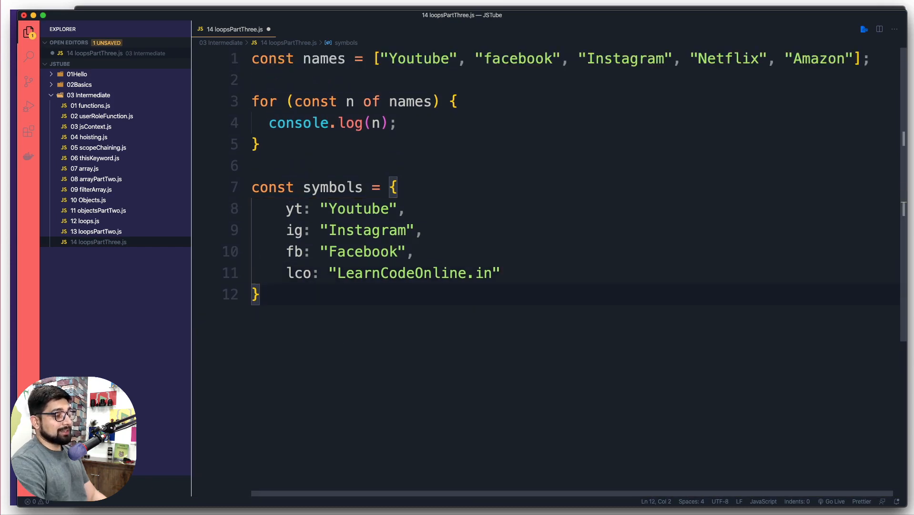
{"action": "type", "text": "o"}
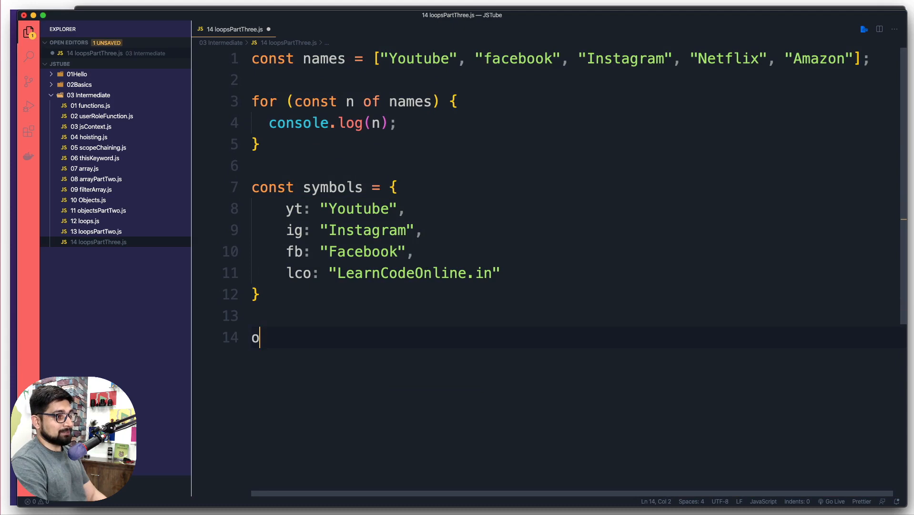
Write for (const n in symbols) { console.log(n); } and save so Prettier formats it
{"action": "type", "text": "fr"}
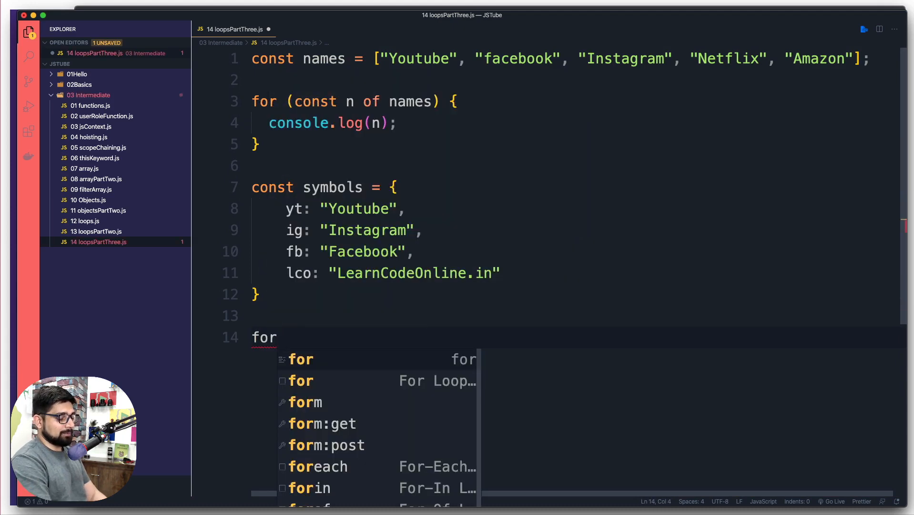
{"action": "type", "text": "(cinst"}
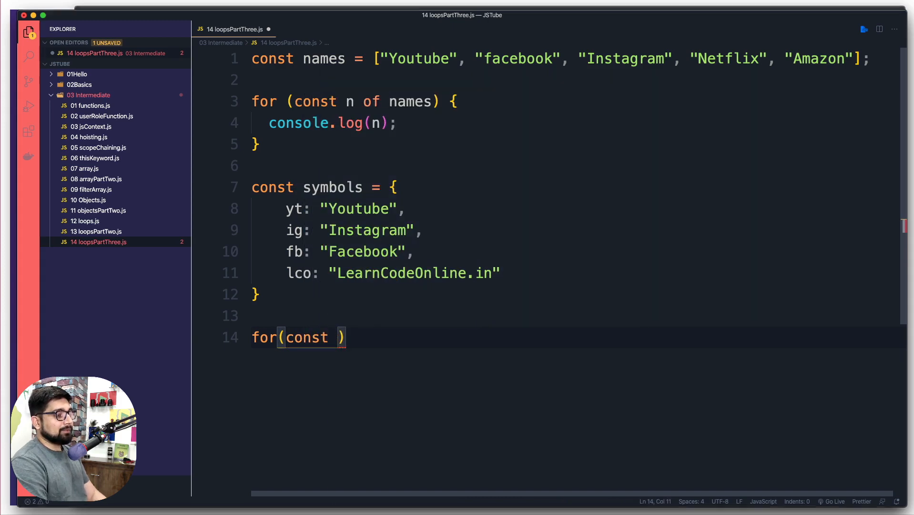
{"action": "type", "text": "n of"}
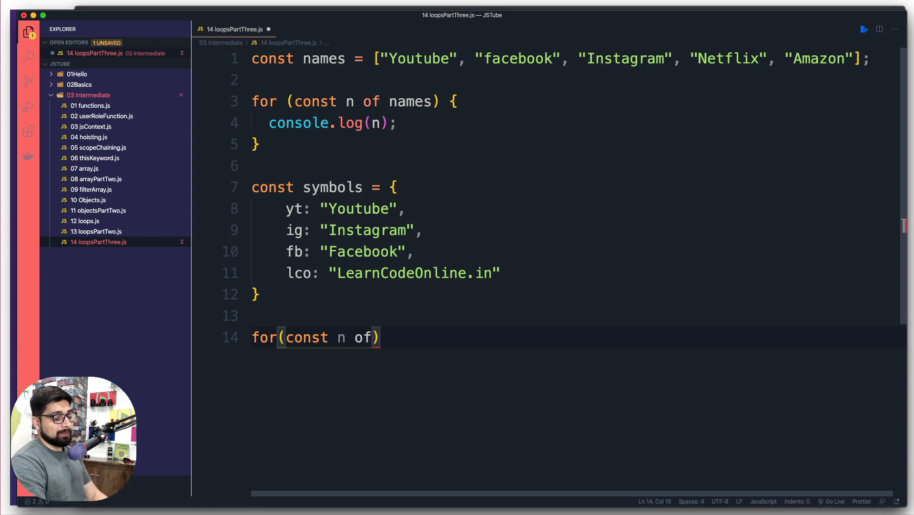
{"action": "type", "text": "in"}
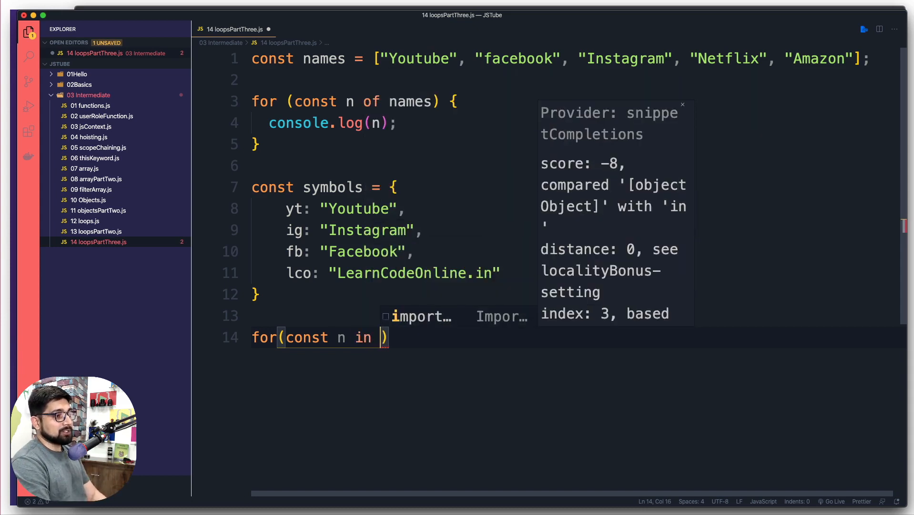
{"action": "type", "text": "symbols"}
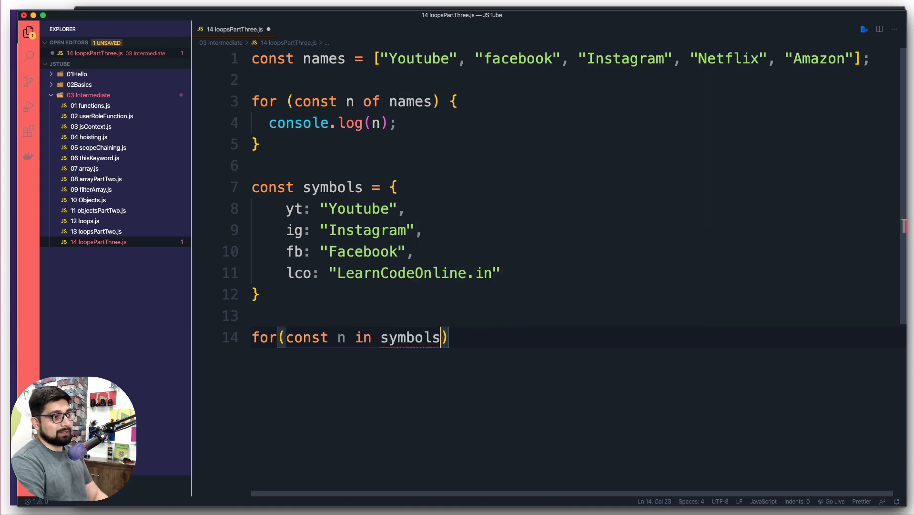
{"action": "type", "text": "{"}
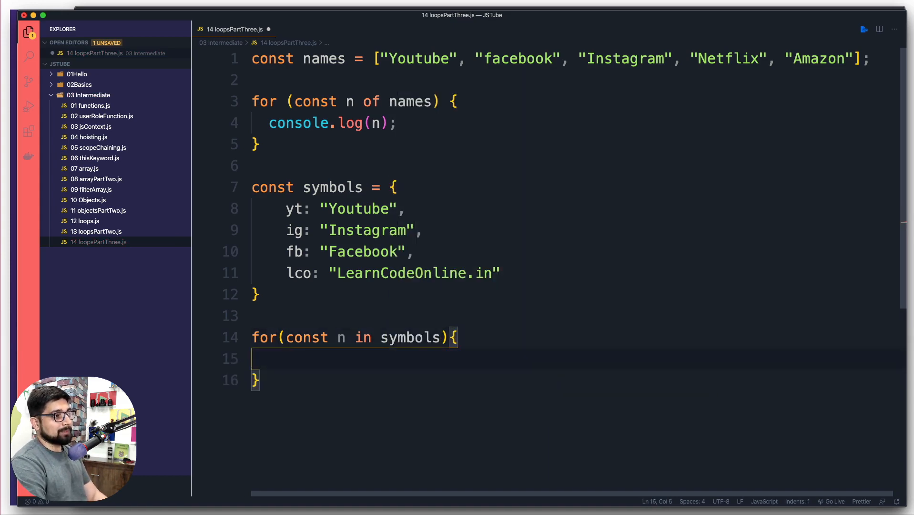
{"action": "type", "text": "log(n);"}
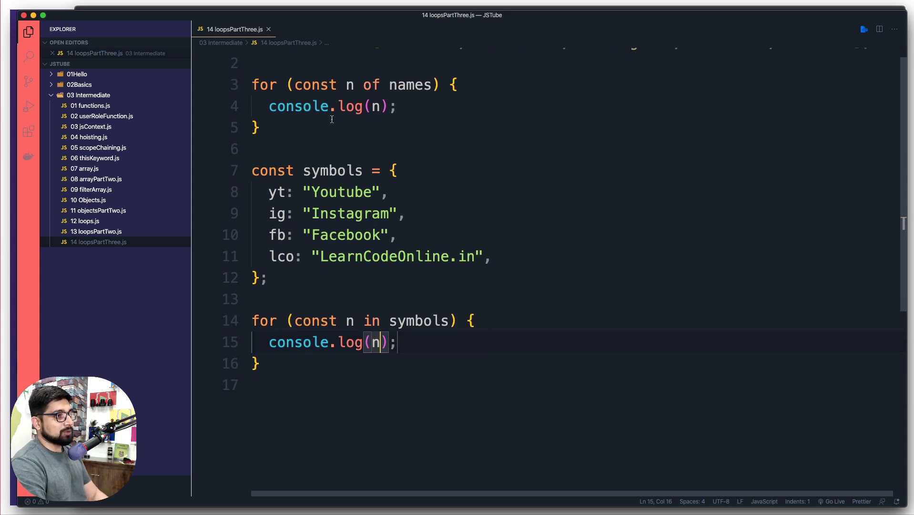
Run node 03\ Intermediate/14\ loopsPartThree.js so the terminal prints yt, ig, fb, lco
{"action": "key", "text": "cmd+/"}
{"action": "type", "text": "node 03\\ Intermediate/14\\ loopsPartThree.js"}
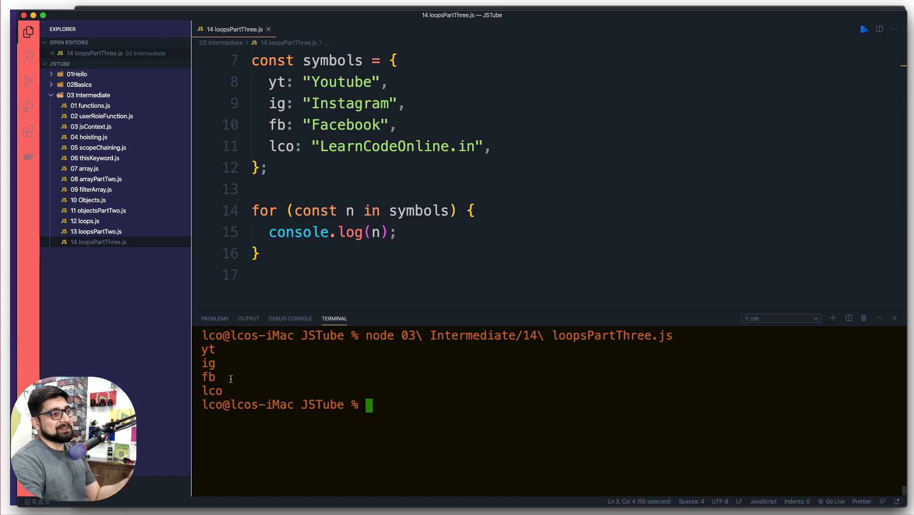
{"action": "mouse_move", "coordinate": [389, 253]}
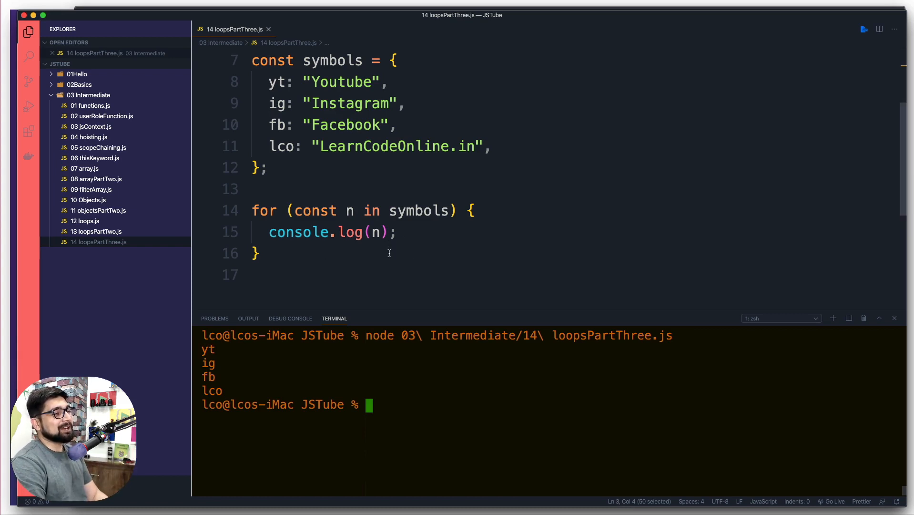
Log symbols[n] instead of n, rerun, and fix the symboles typo after the ReferenceError
{"action": "left_click", "coordinate": [372, 232]}
{"action": "type", "text": "symboles[n]"}
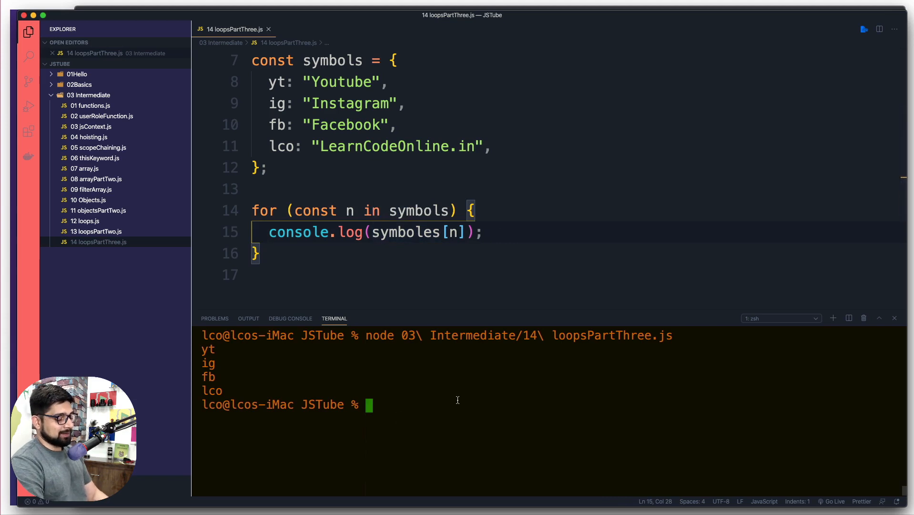
{"action": "key", "text": "Enter"}
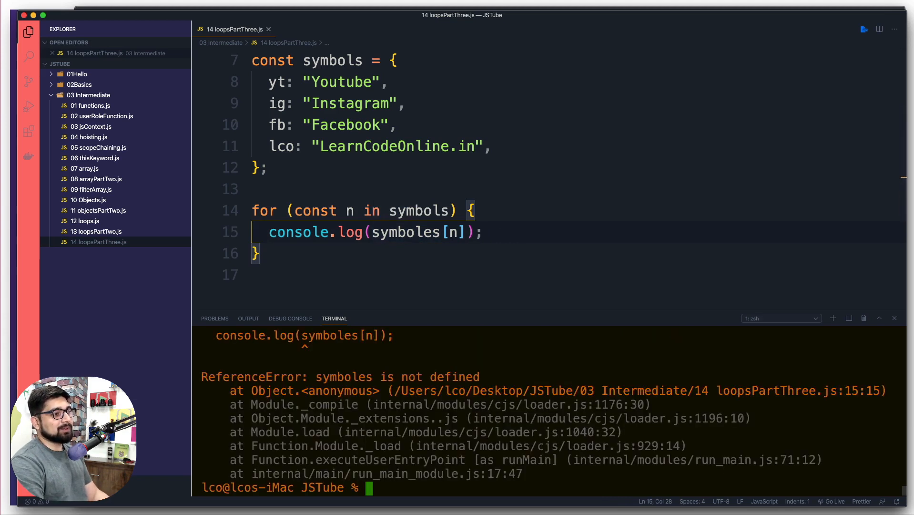
{"action": "mouse_move", "coordinate": [436, 289]}
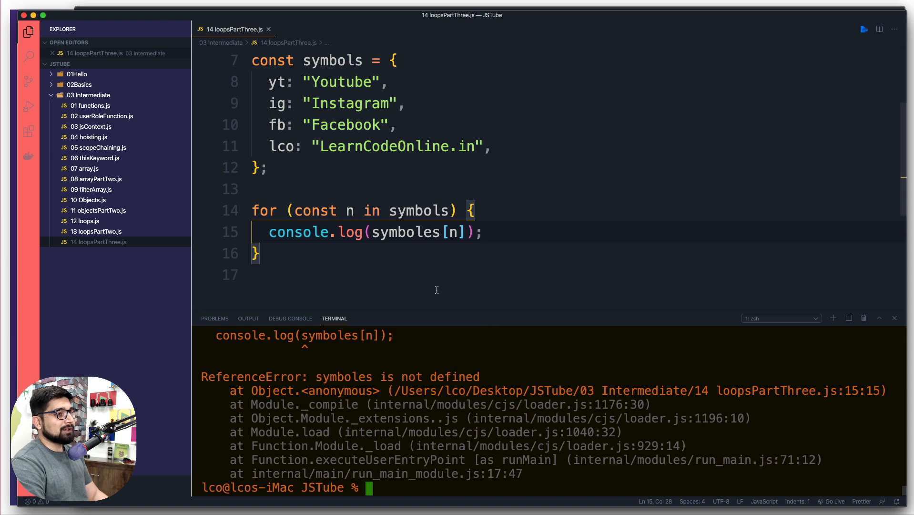
{"action": "double_click", "coordinate": [418, 211]}
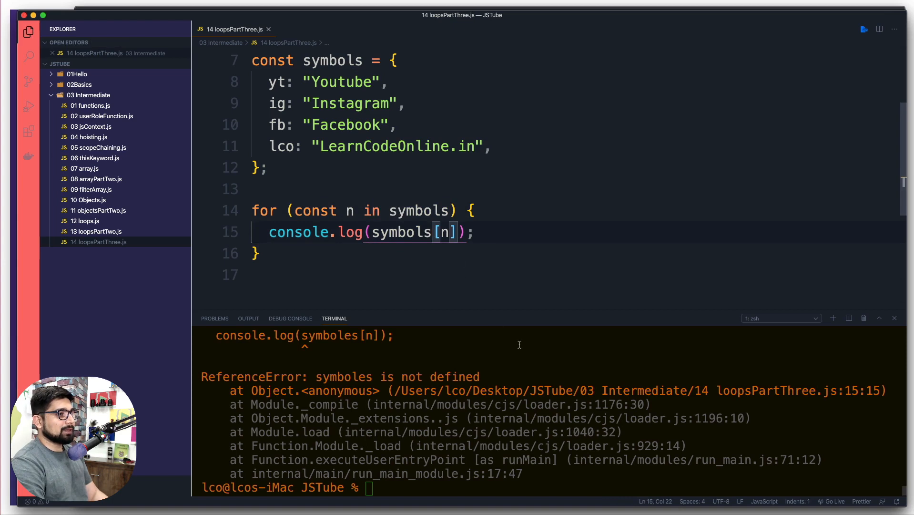
Rerun node so Youtube, Instagram, Facebook and LearnCodeOnline.in print, then select symbols[n]
{"action": "type", "text": "node 03\\ Intermediate/14\\ loopsPartThree.js"}
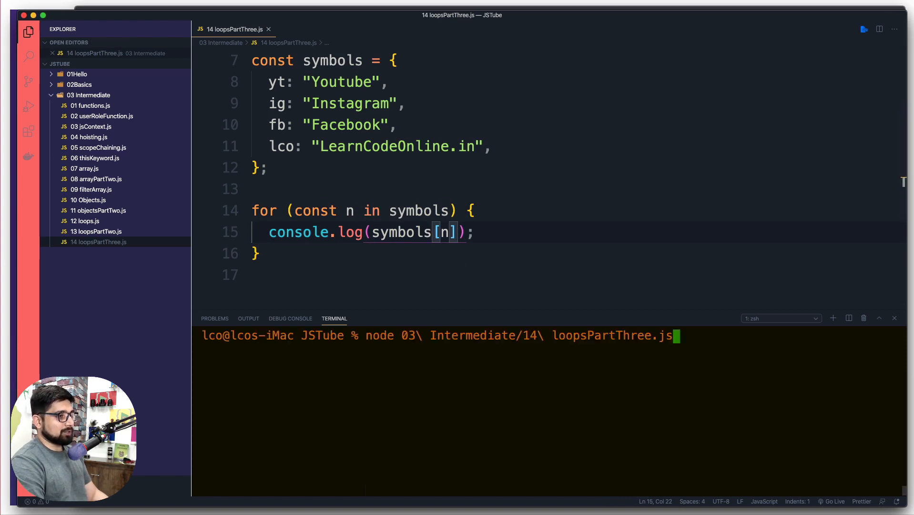
{"action": "key", "text": "Enter"}
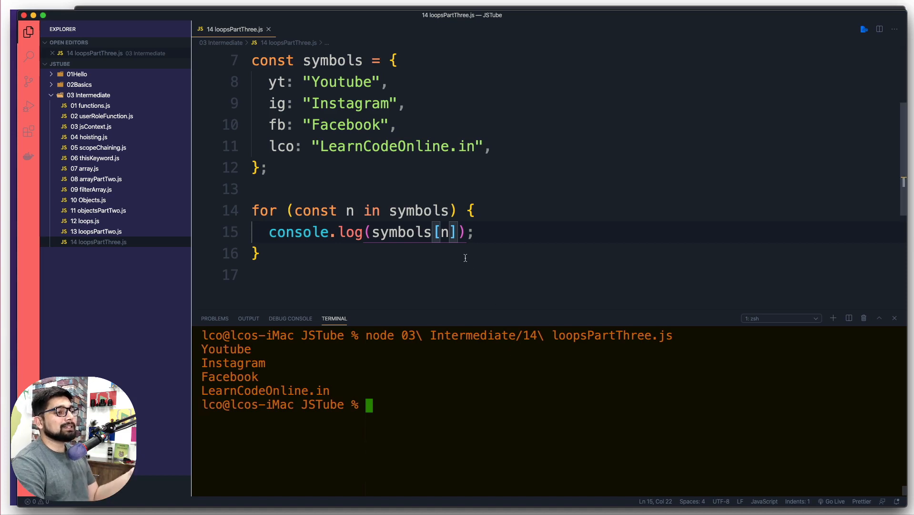
{"action": "left_click_drag", "start_coordinate": [373, 231], "coordinate": [451, 232]}
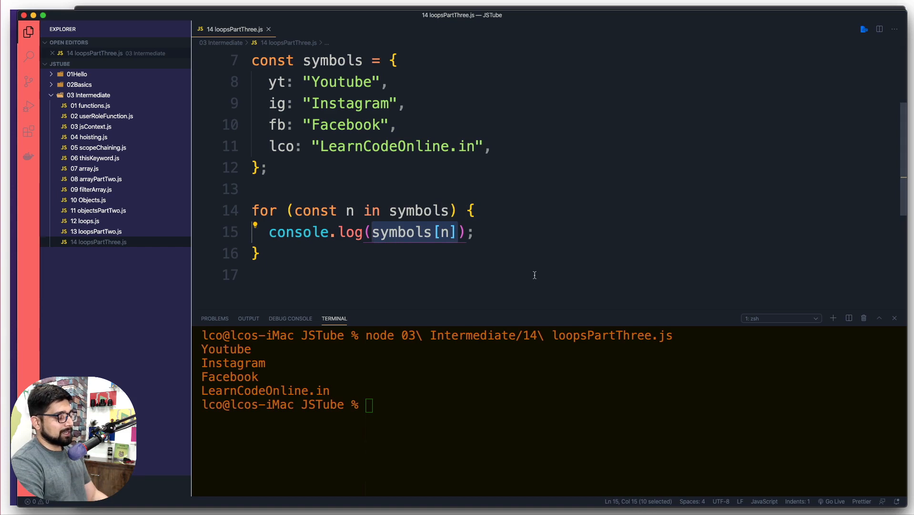
Replace the log argument with `Key is: ${n} and value is: ${symbols[n]}`
{"action": "type", "text": "``"}
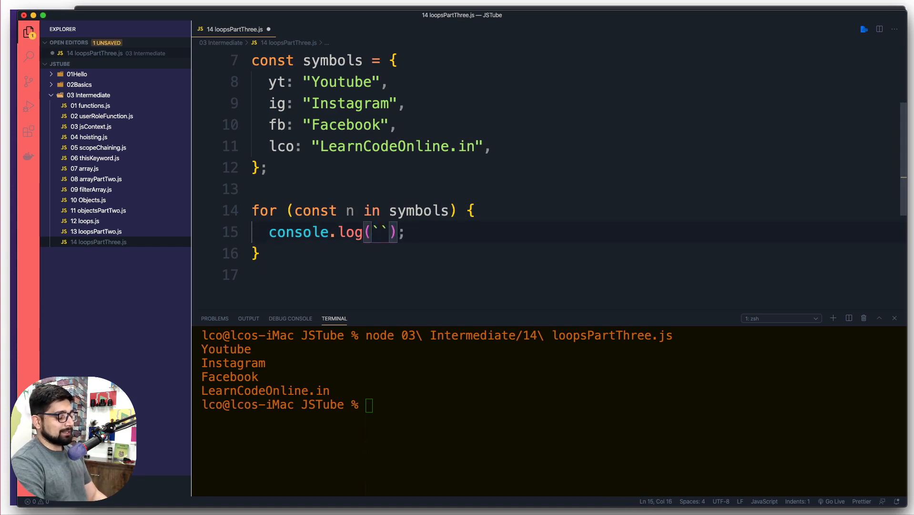
{"action": "type", "text": "K"}
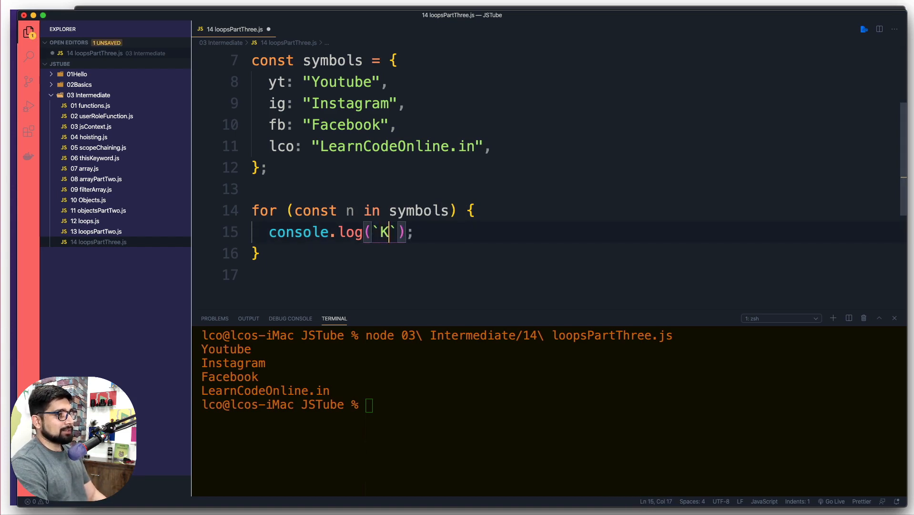
{"action": "type", "text": "eys"}
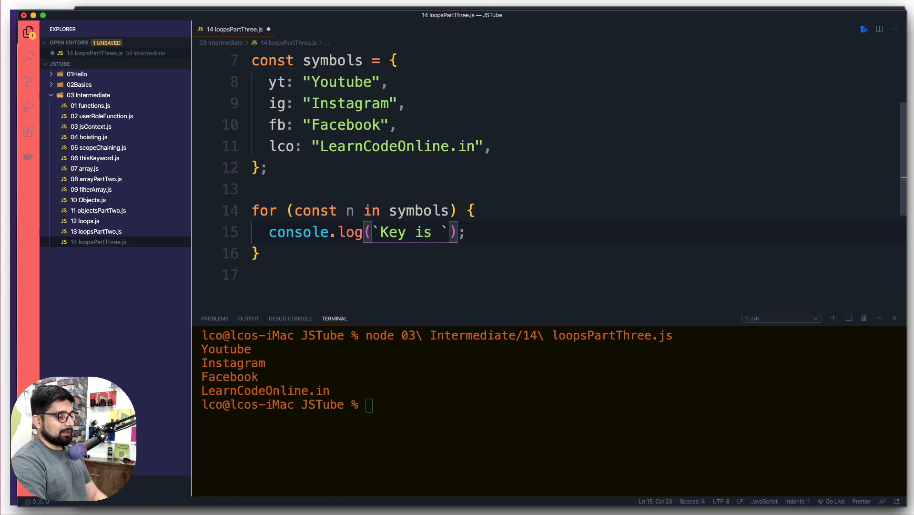
{"action": "type", "text": "{}"}
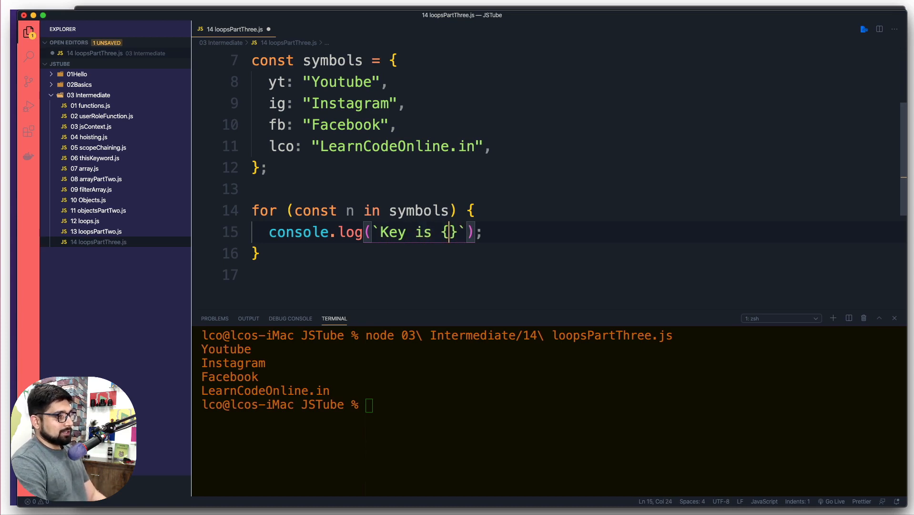
{"action": "type", "text": "$"}
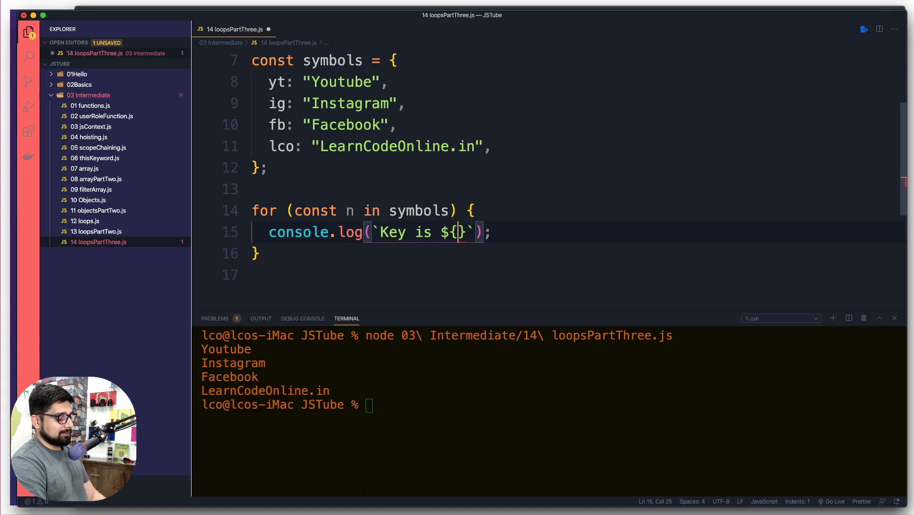
{"action": "type", "text": "n"}
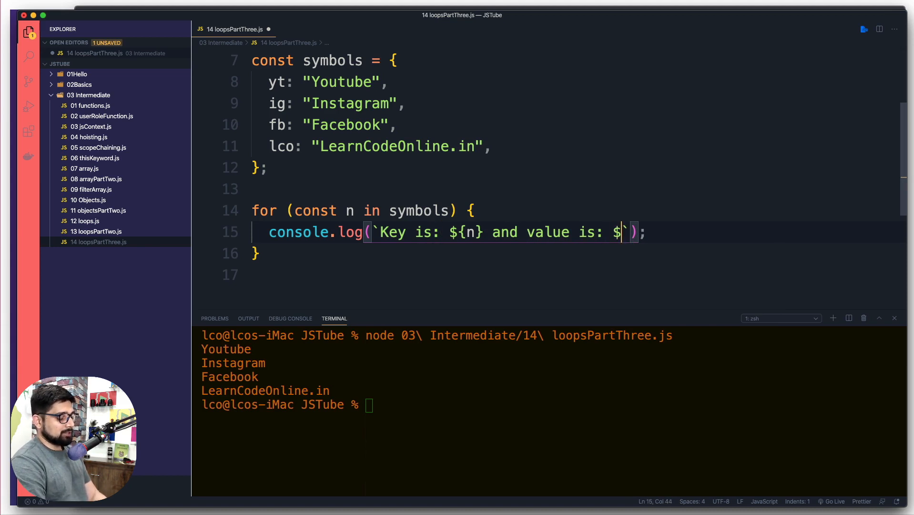
{"action": "type", "text": "{}"}
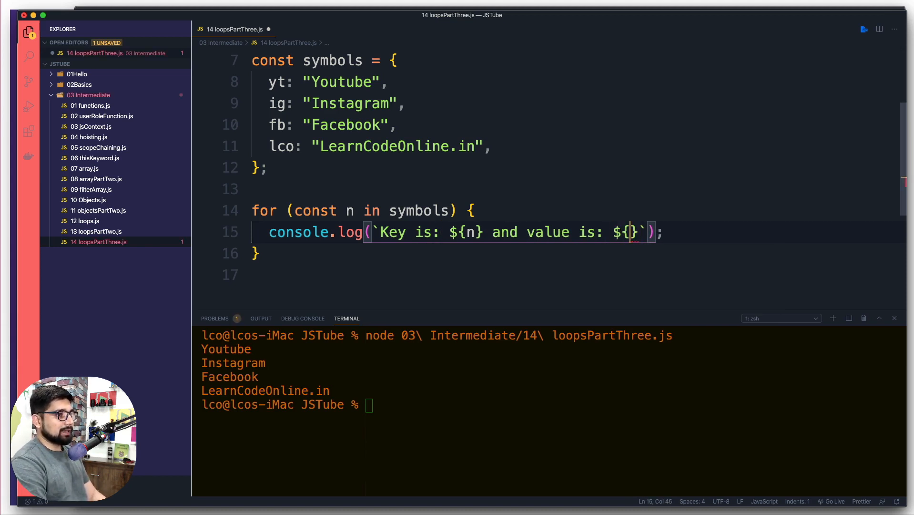
{"action": "double_click", "coordinate": [419, 211]}
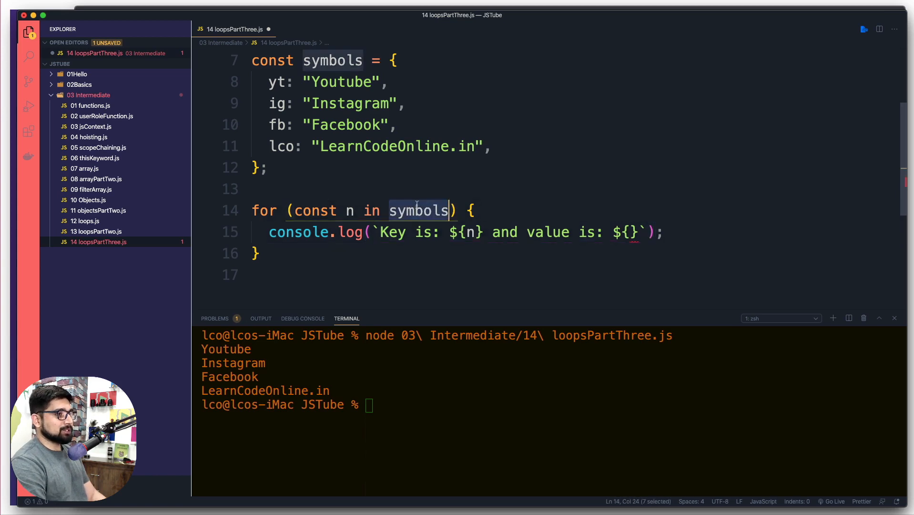
{"action": "type", "text": "symbols"}
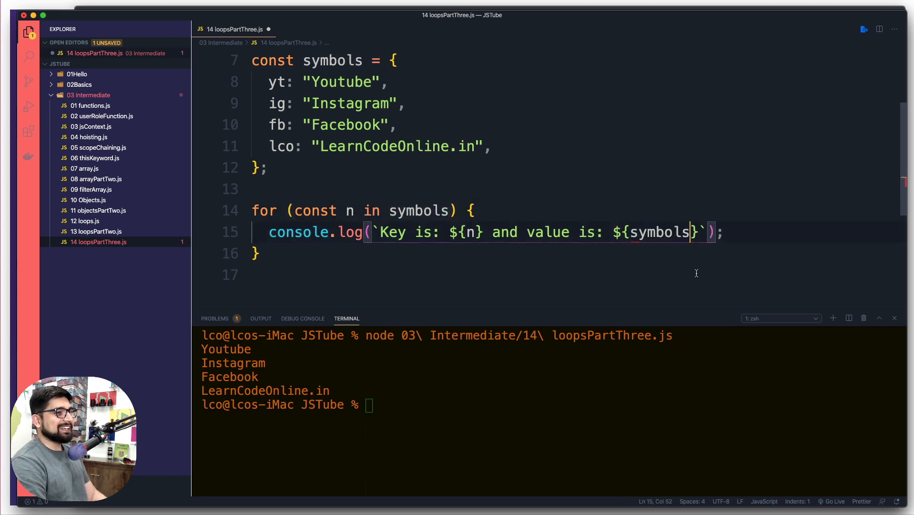
{"action": "type", "text": "[n"}
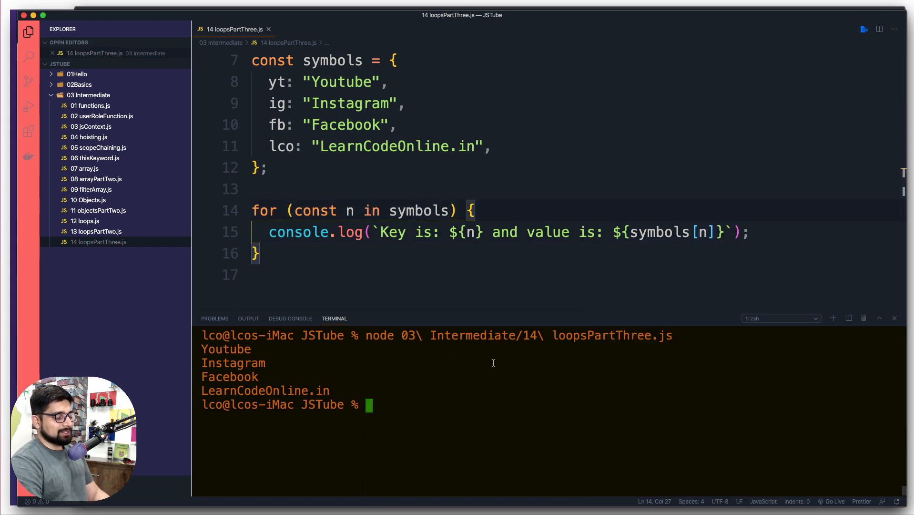
Hide the terminal and comment out the for...of loop over names on lines 3–5
{"action": "key", "text": "Enter"}
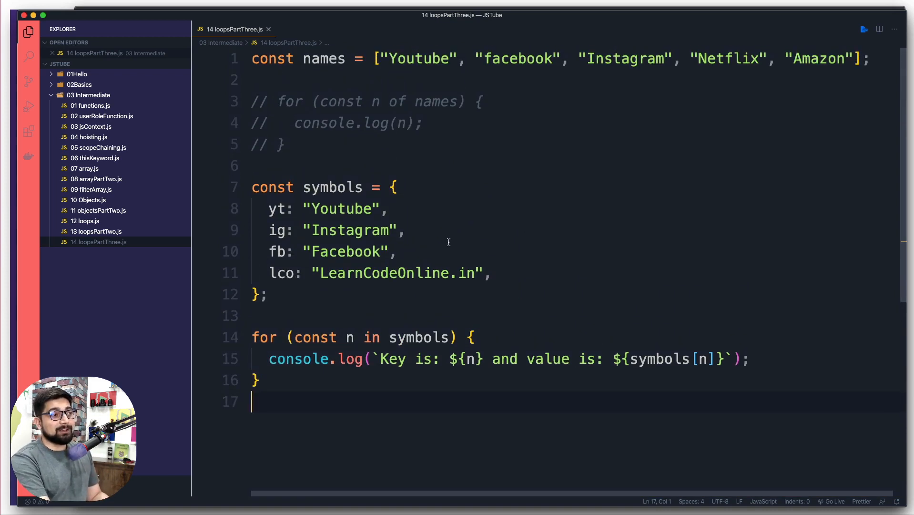
{"action": "left_click_drag", "start_coordinate": [276, 101], "coordinate": [286, 144]}
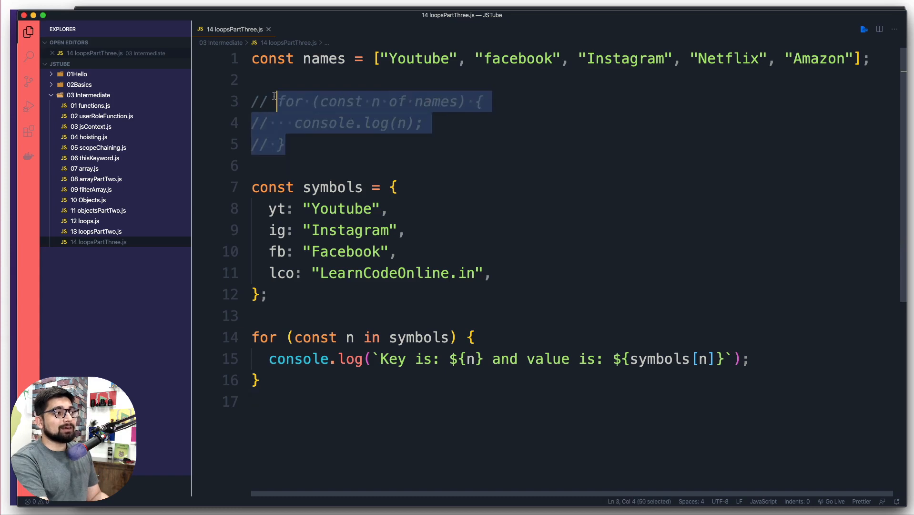